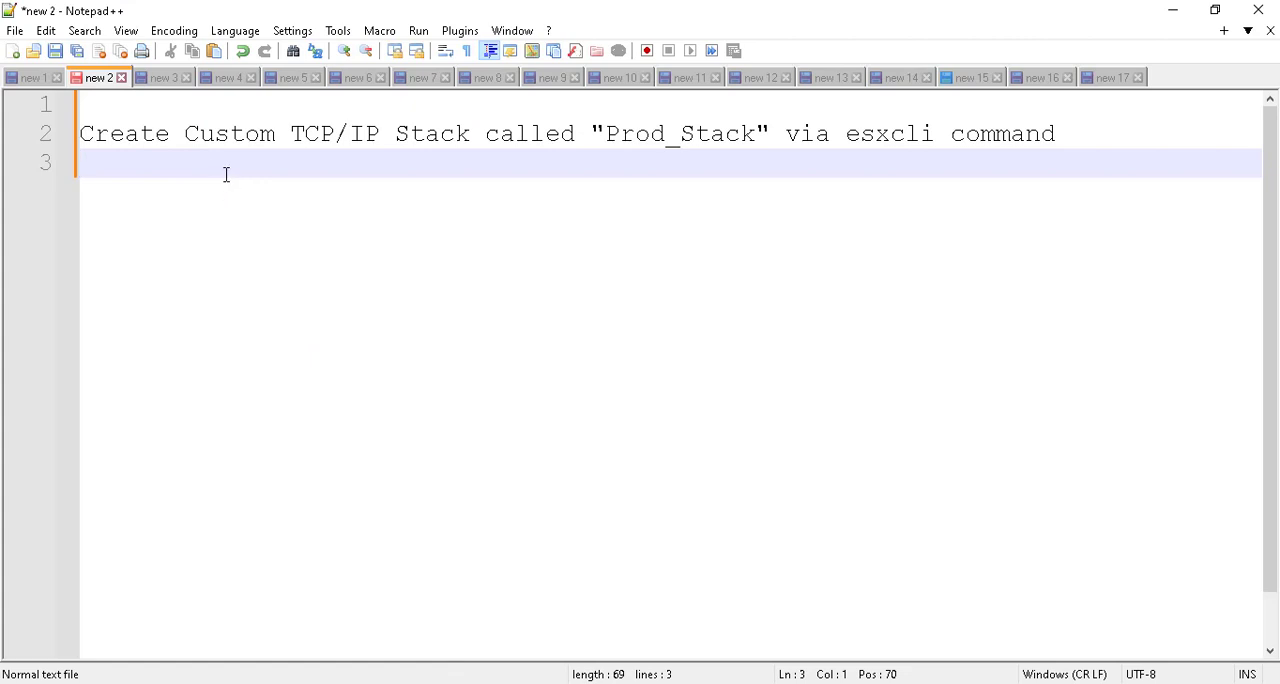
{"action": "mouse_move", "coordinate": [224, 160]}
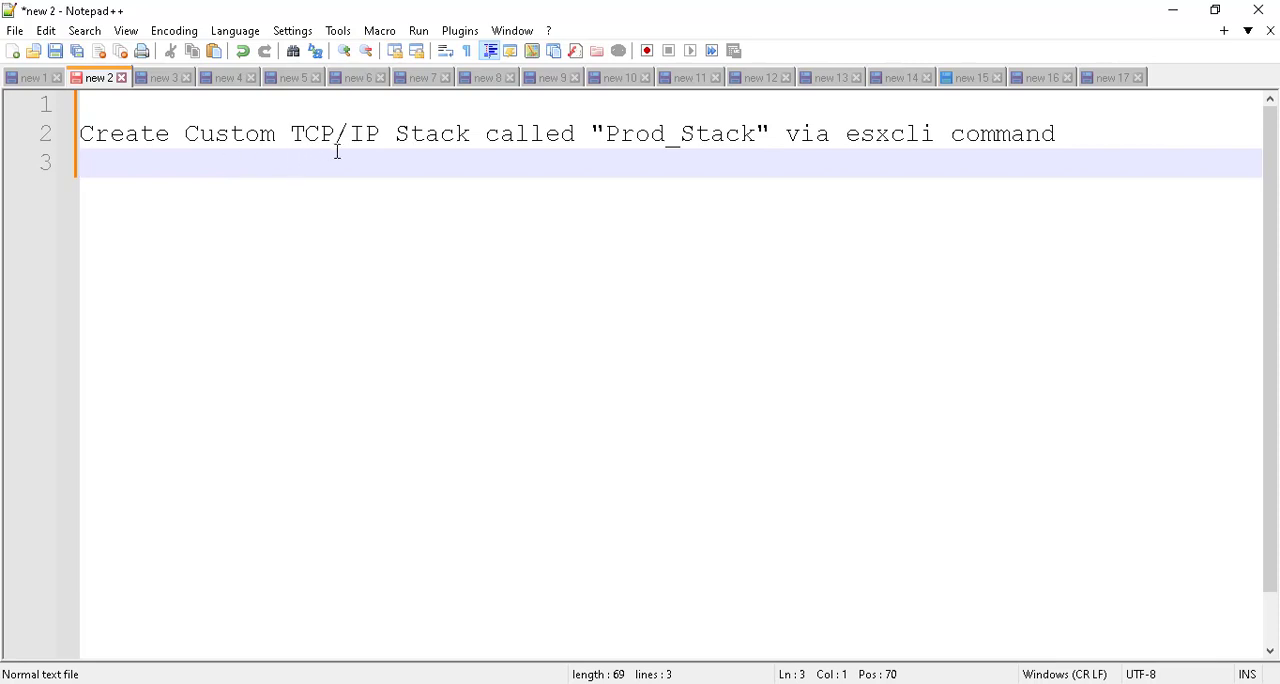
{"action": "mouse_move", "coordinate": [712, 182]}
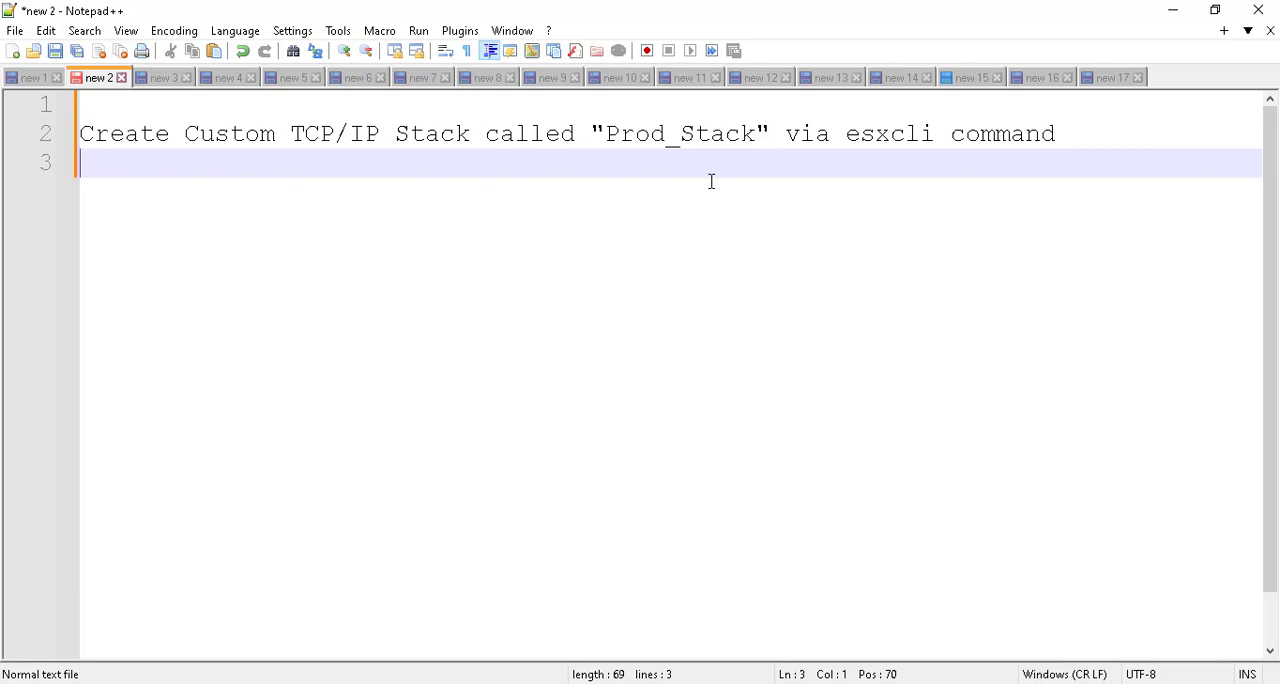
{"action": "mouse_move", "coordinate": [800, 156]}
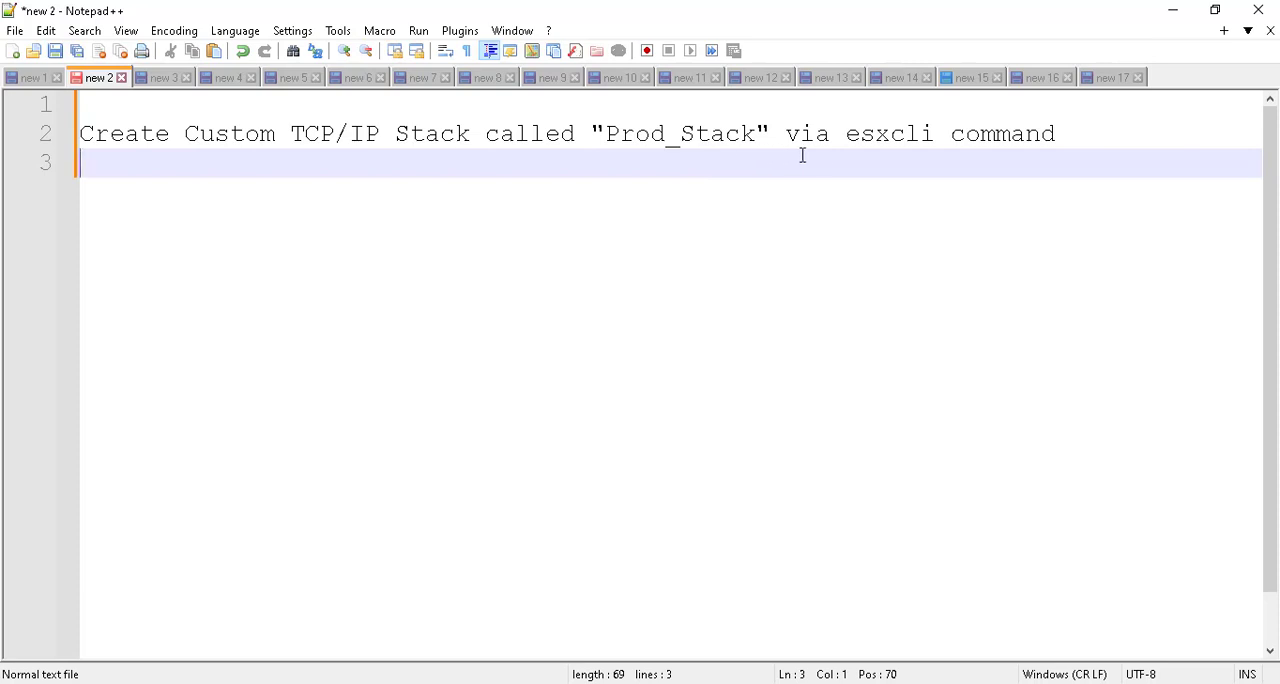
{"action": "mouse_move", "coordinate": [948, 148]}
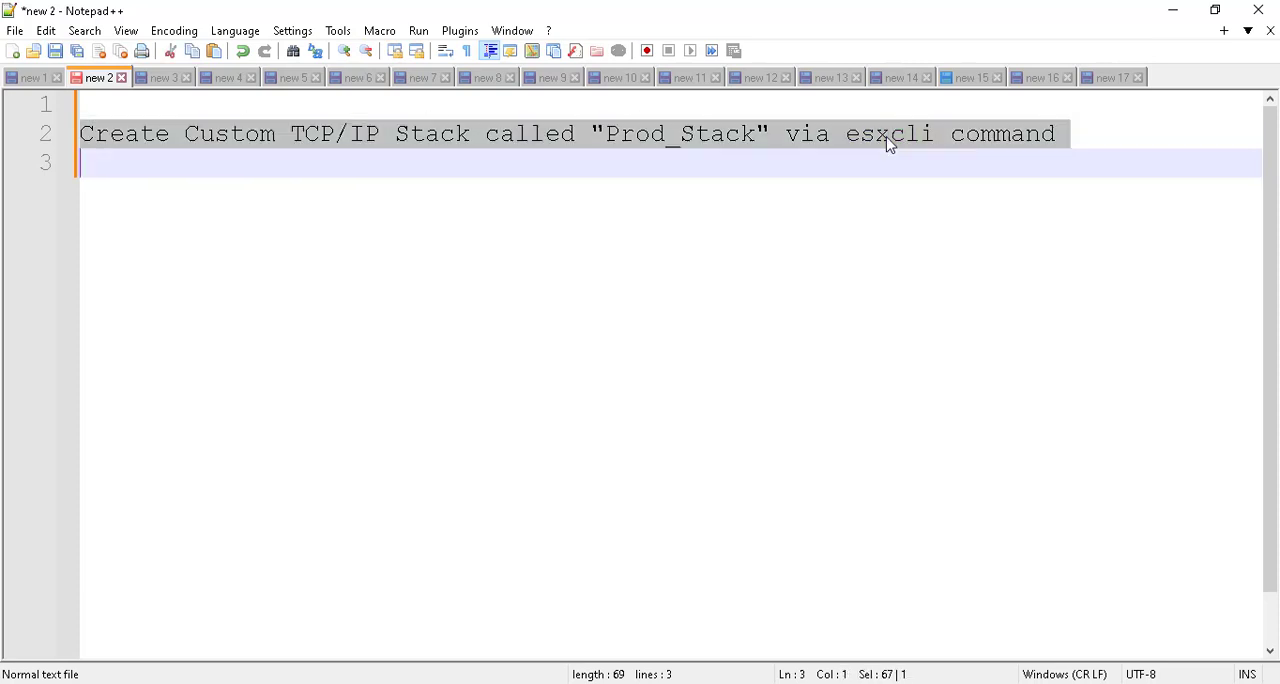
Hide the Notepad++ notes and show the lab browser console full screen
{"action": "left_click", "coordinate": [888, 132]}
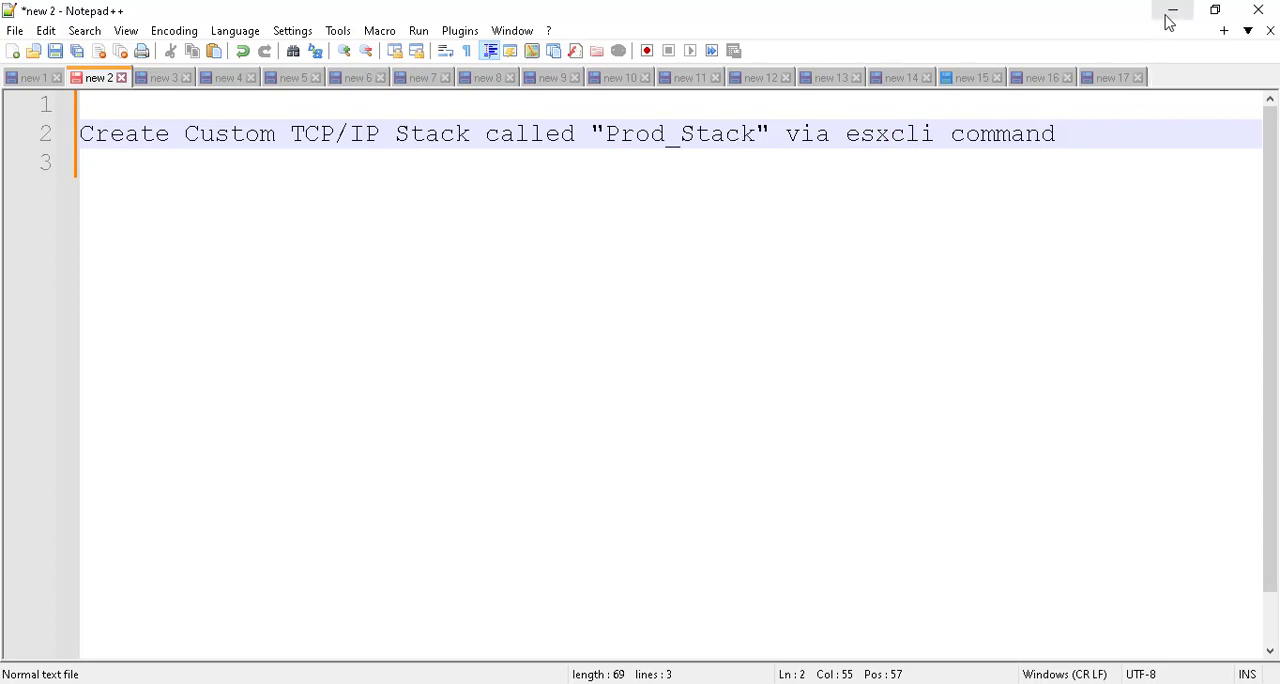
{"action": "left_click", "coordinate": [1172, 12]}
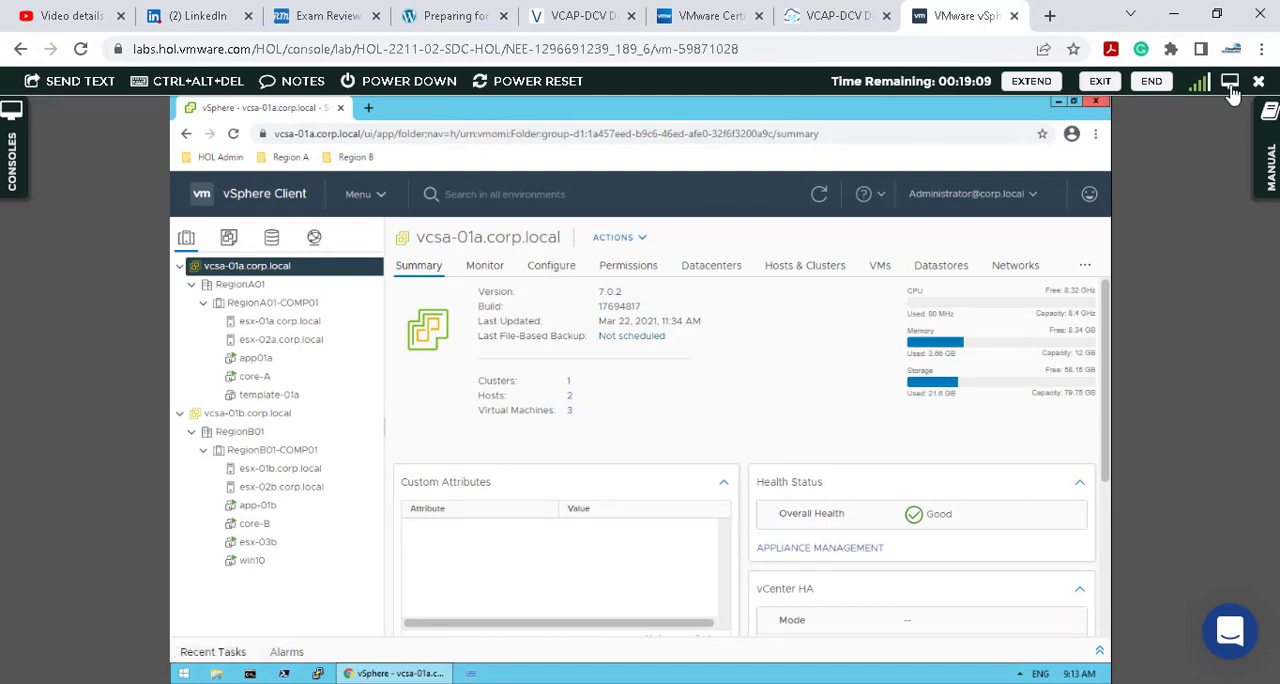
{"action": "left_click", "coordinate": [1232, 80]}
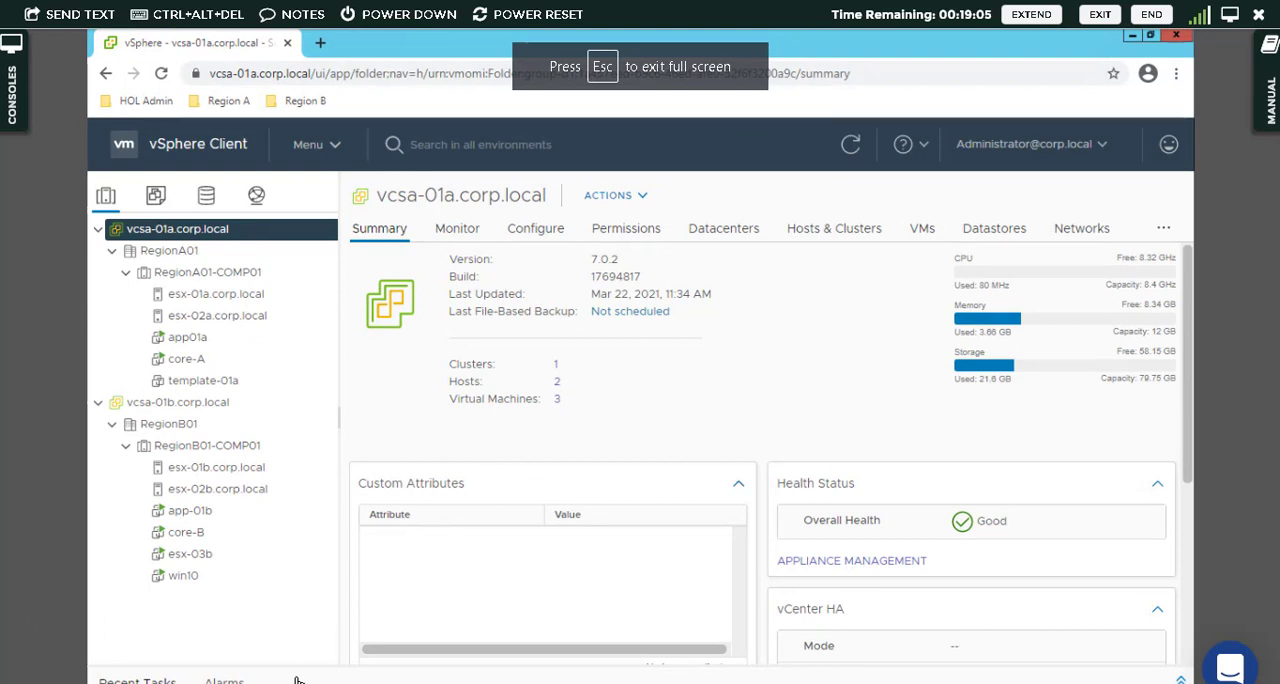
{"action": "mouse_move", "coordinate": [390, 404]}
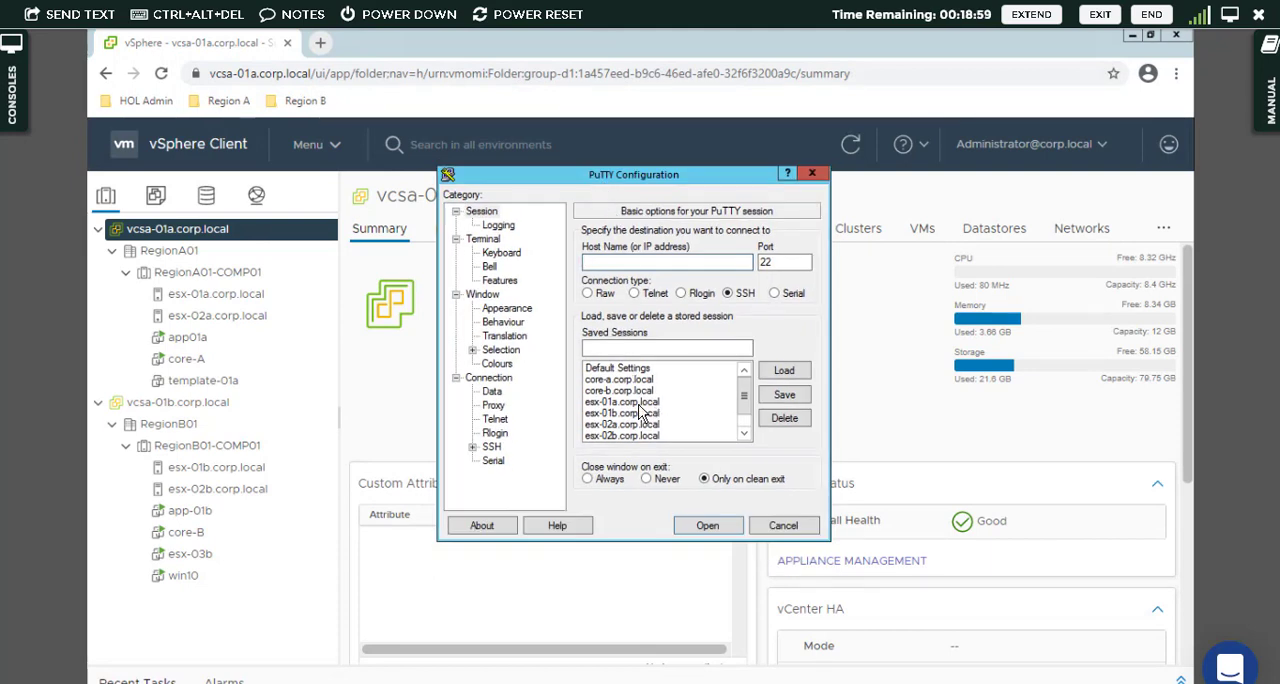
In PuTTY, connect to the saved esx-01a.corp.local session as root
{"action": "left_click", "coordinate": [666, 260]}
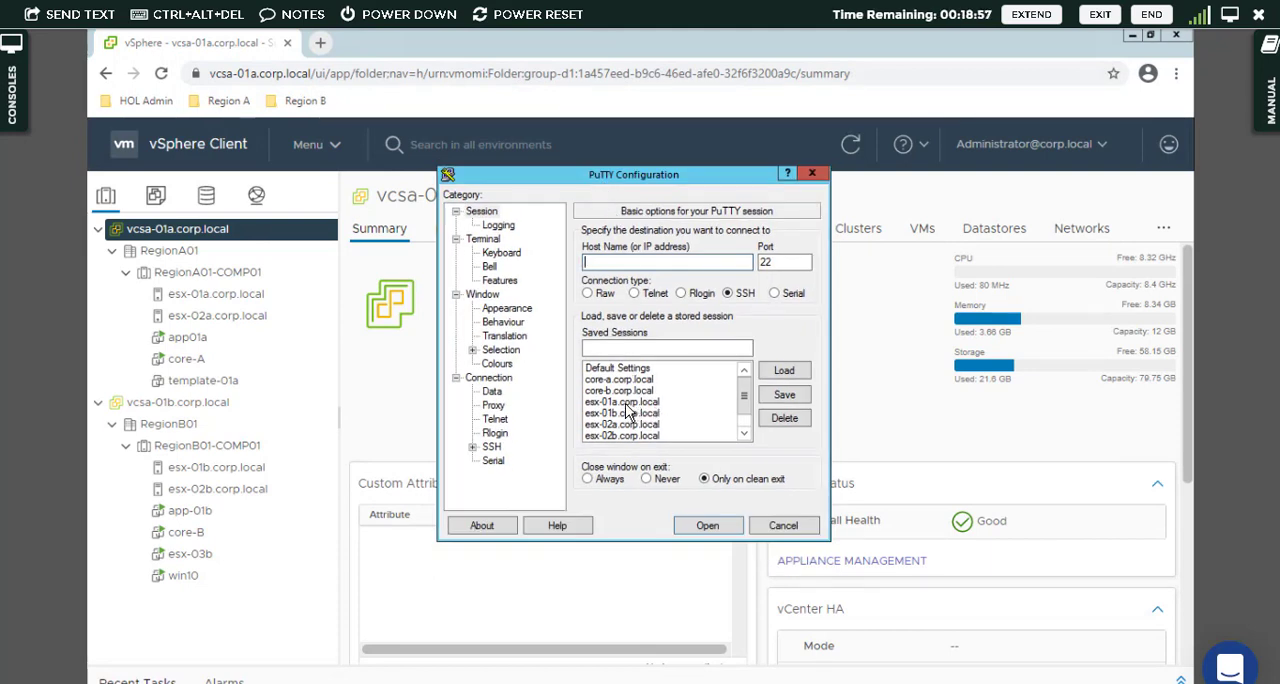
{"action": "left_click", "coordinate": [620, 402]}
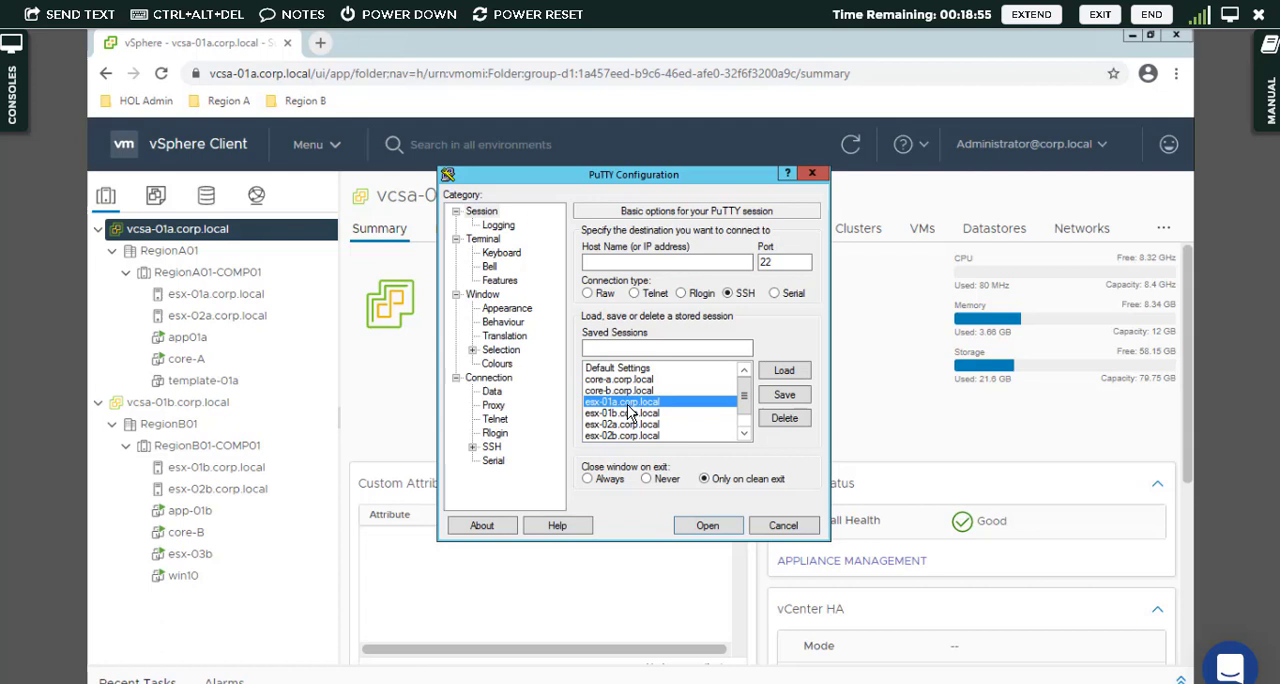
{"action": "mouse_move", "coordinate": [696, 410]}
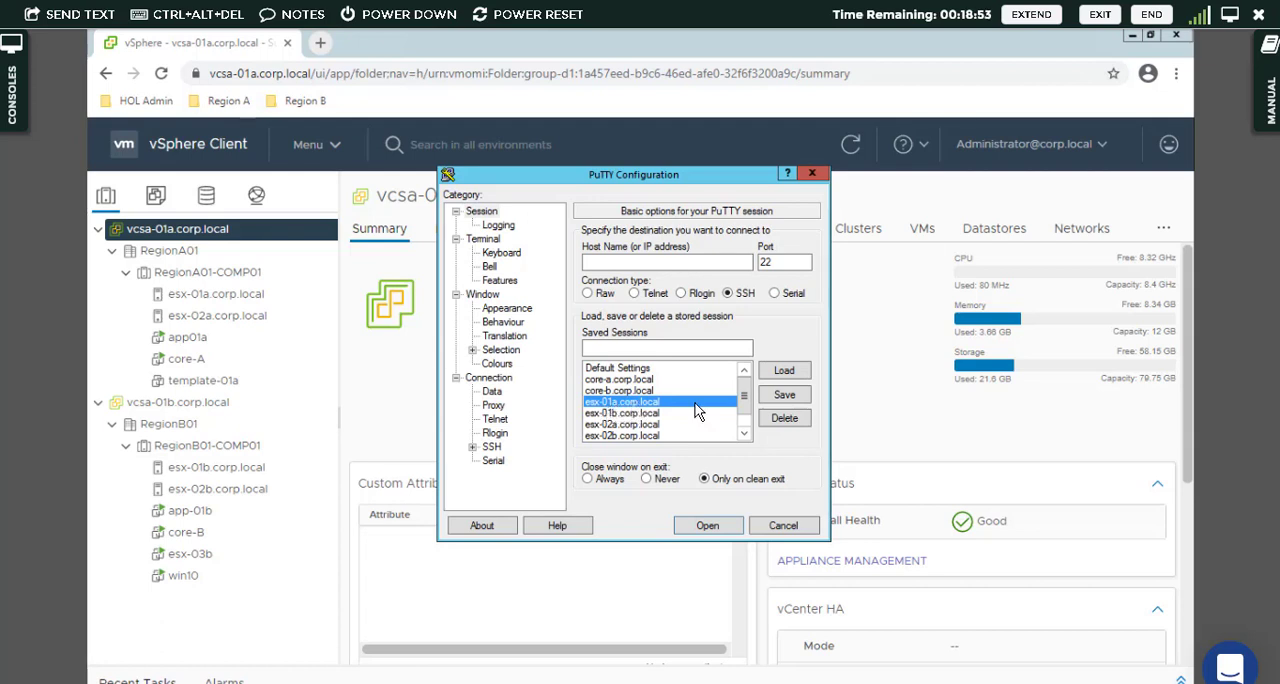
{"action": "left_click", "coordinate": [708, 524]}
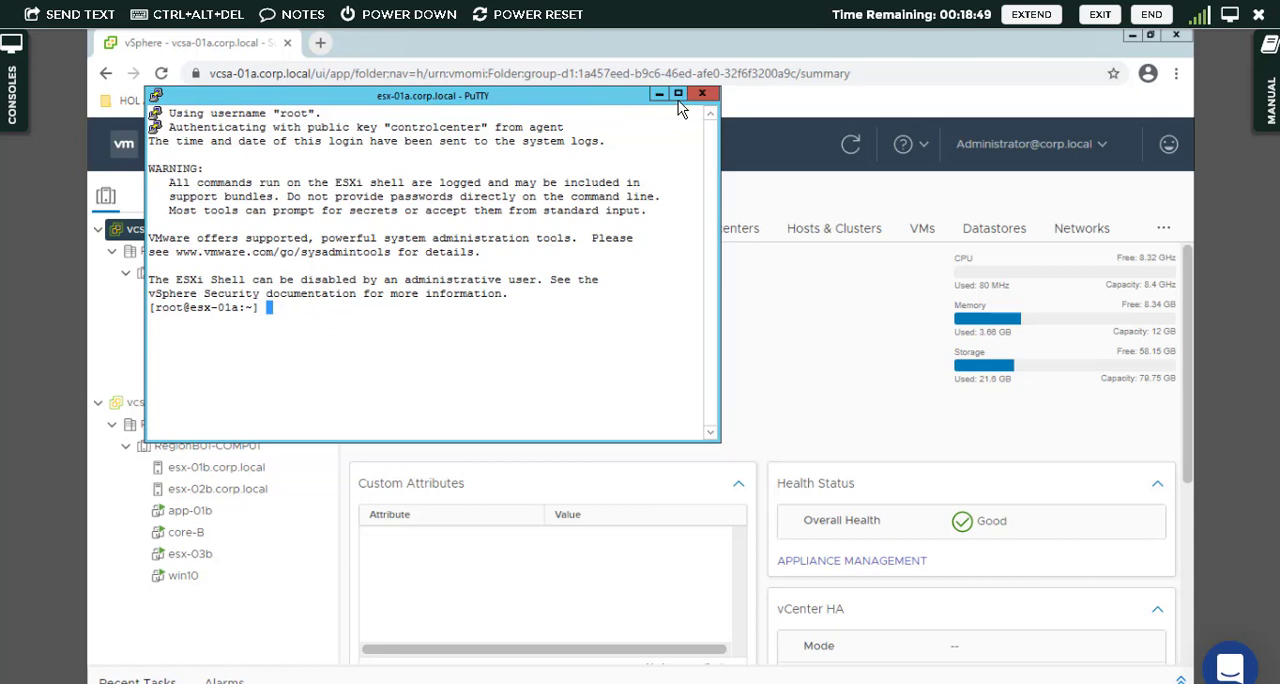
Maximize the PuTTY session and clear the terminal screen
{"action": "left_click", "coordinate": [678, 94]}
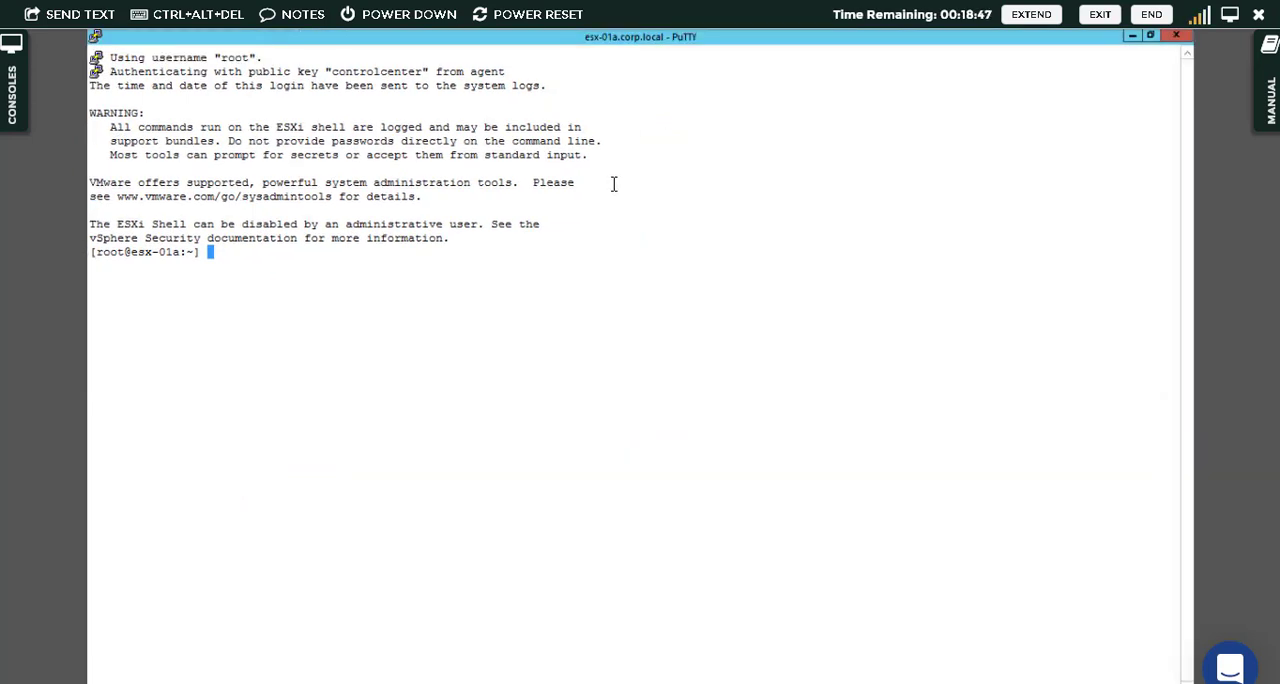
{"action": "type", "text": "cl"}
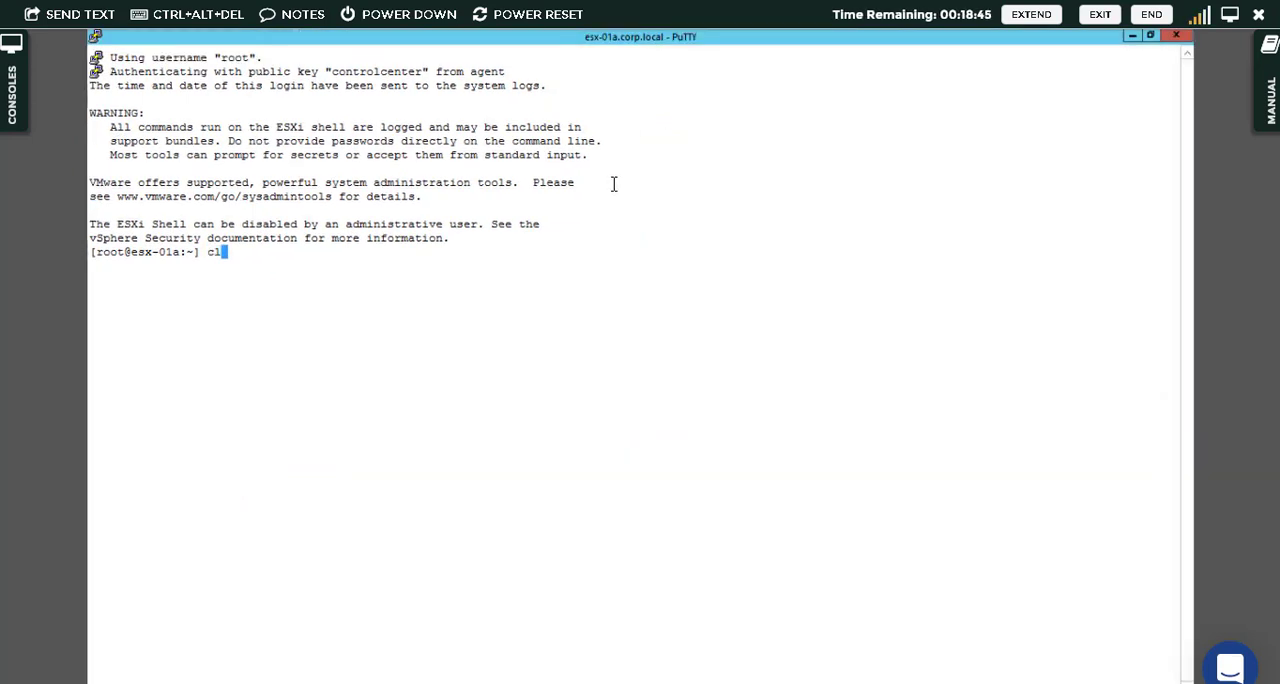
{"action": "key", "text": "Return"}
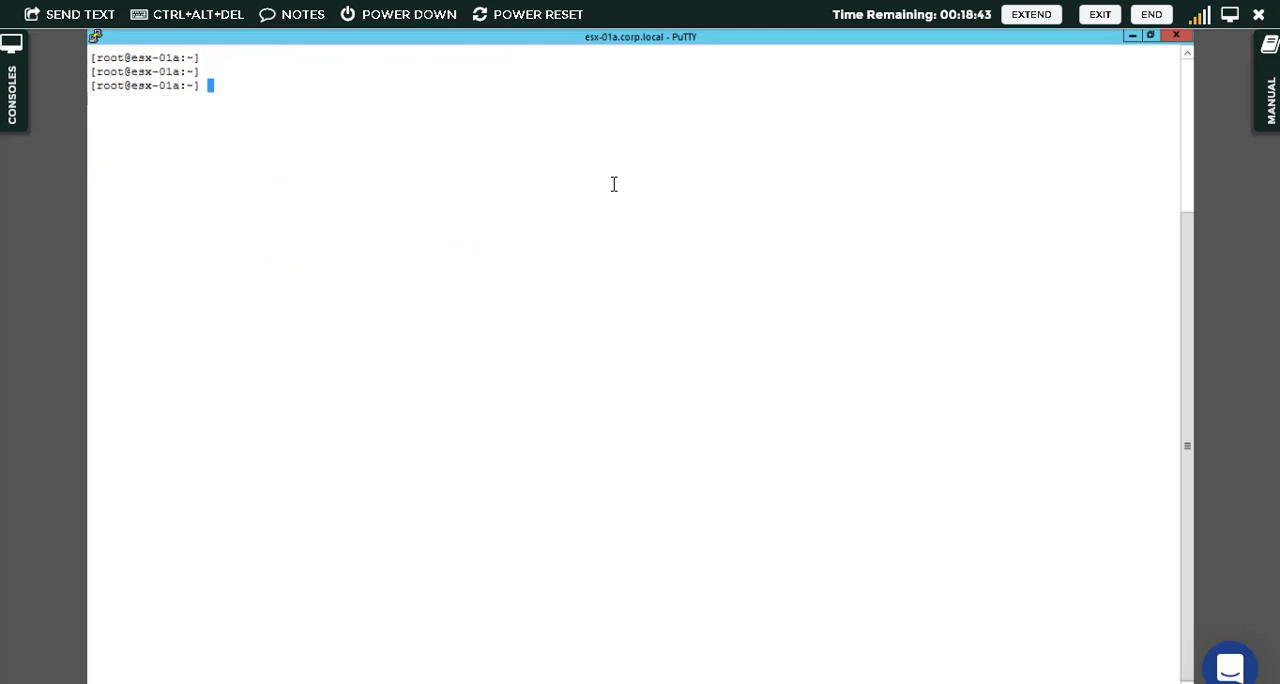
{"action": "key", "text": "Return"}
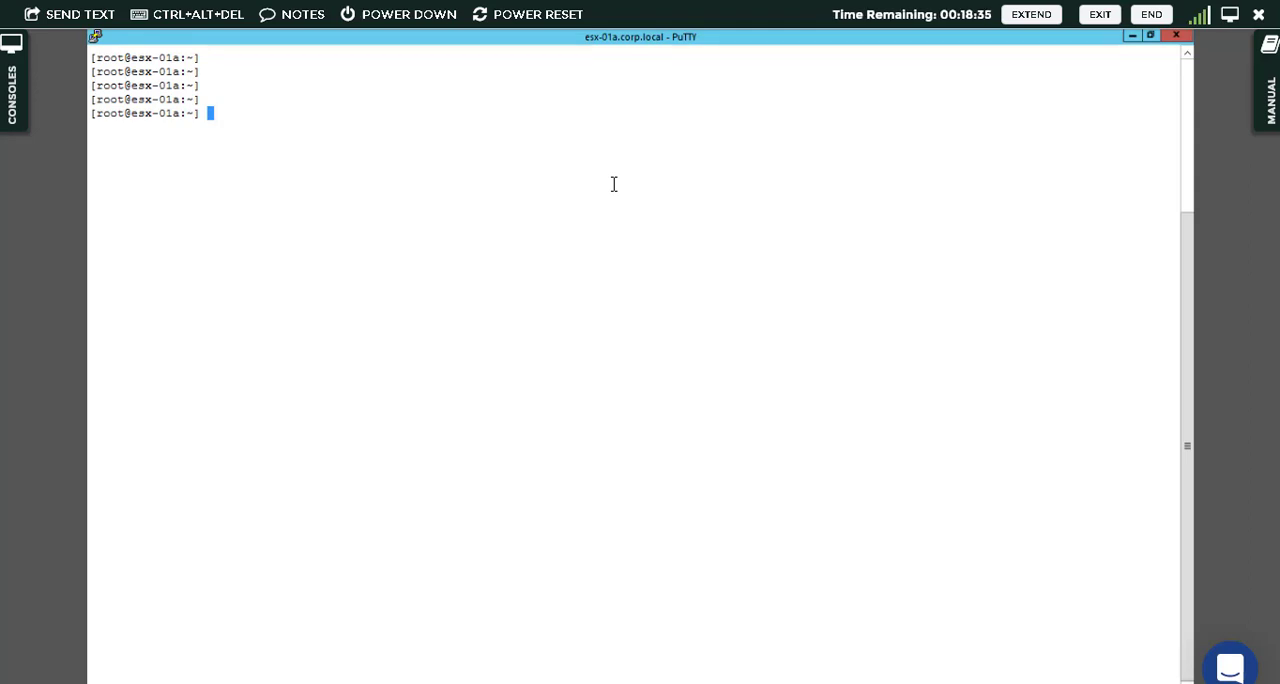
Enter the command 'esxcli network' at the root prompt
{"action": "type", "text": "e"}
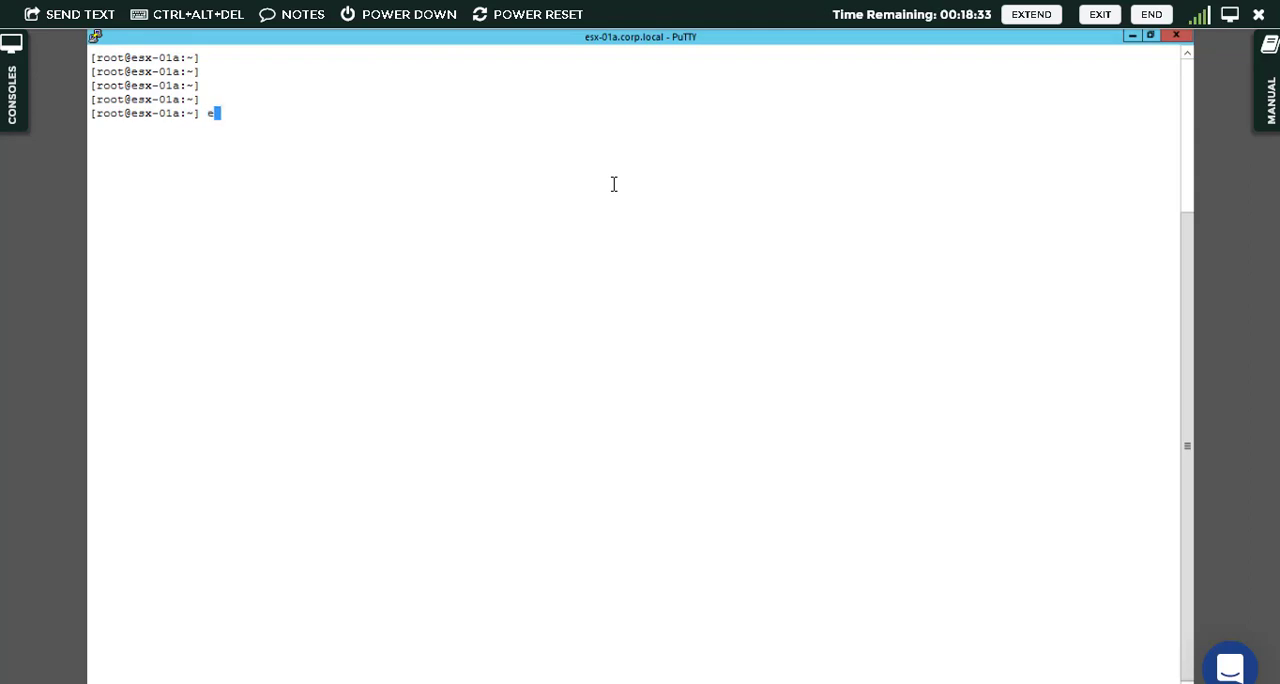
{"action": "type", "text": "s"}
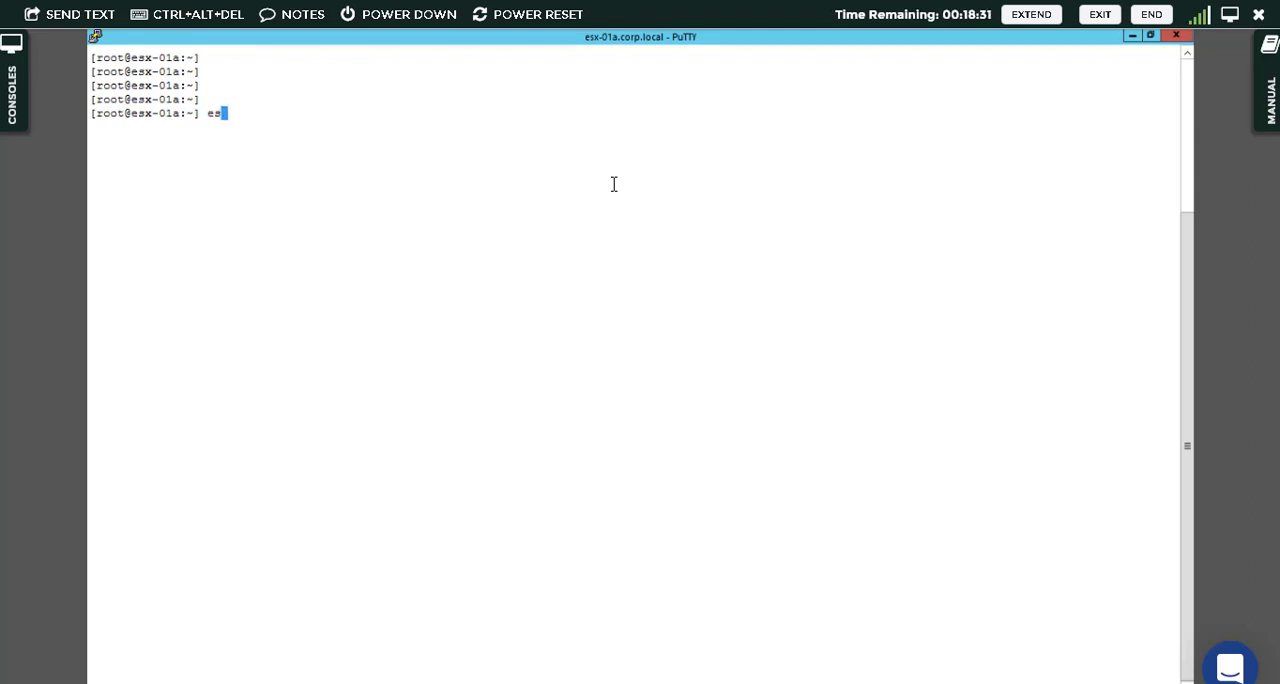
{"action": "type", "text": "xcli"}
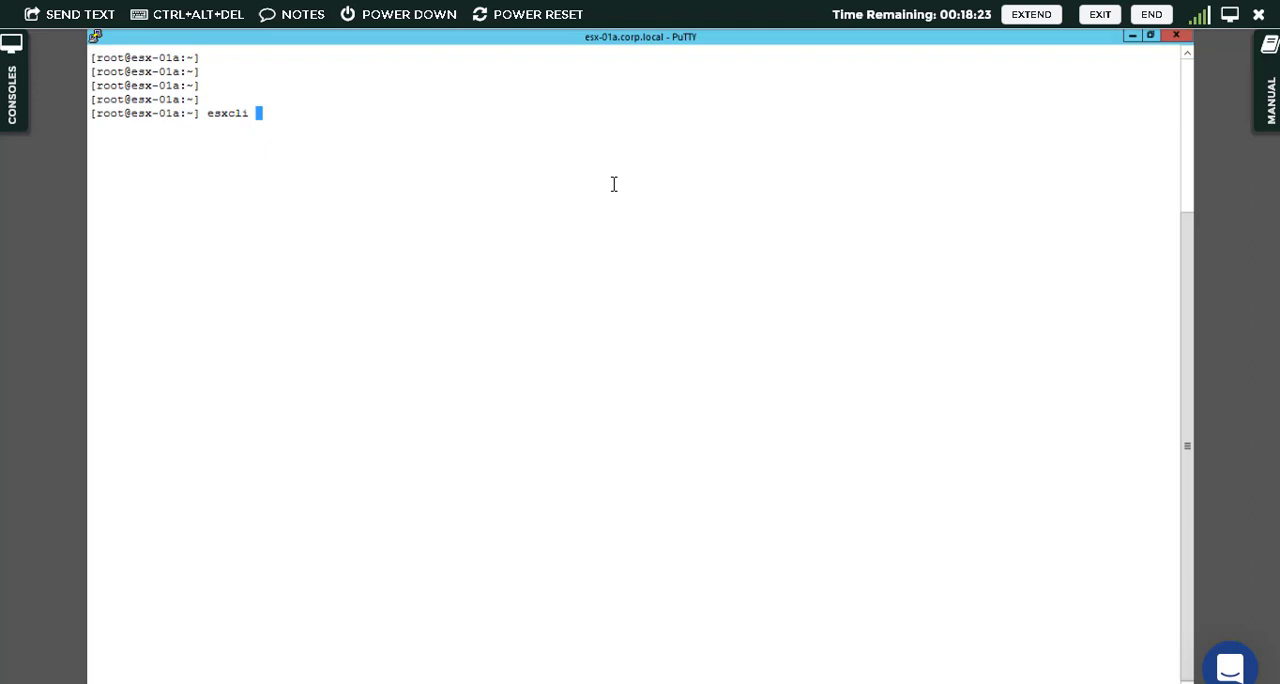
{"action": "type", "text": "network"}
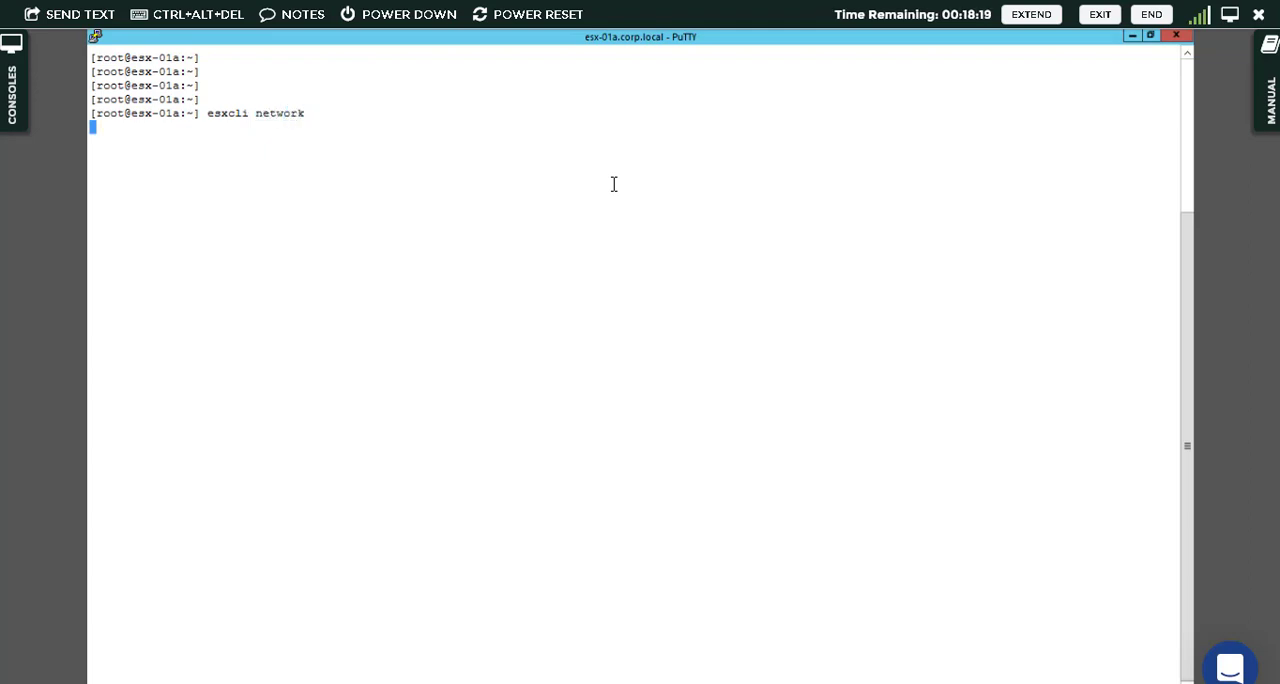
Run 'esxcli network', then 'esxcli network ip' to list namespaces including netstack
{"action": "key", "text": "Return"}
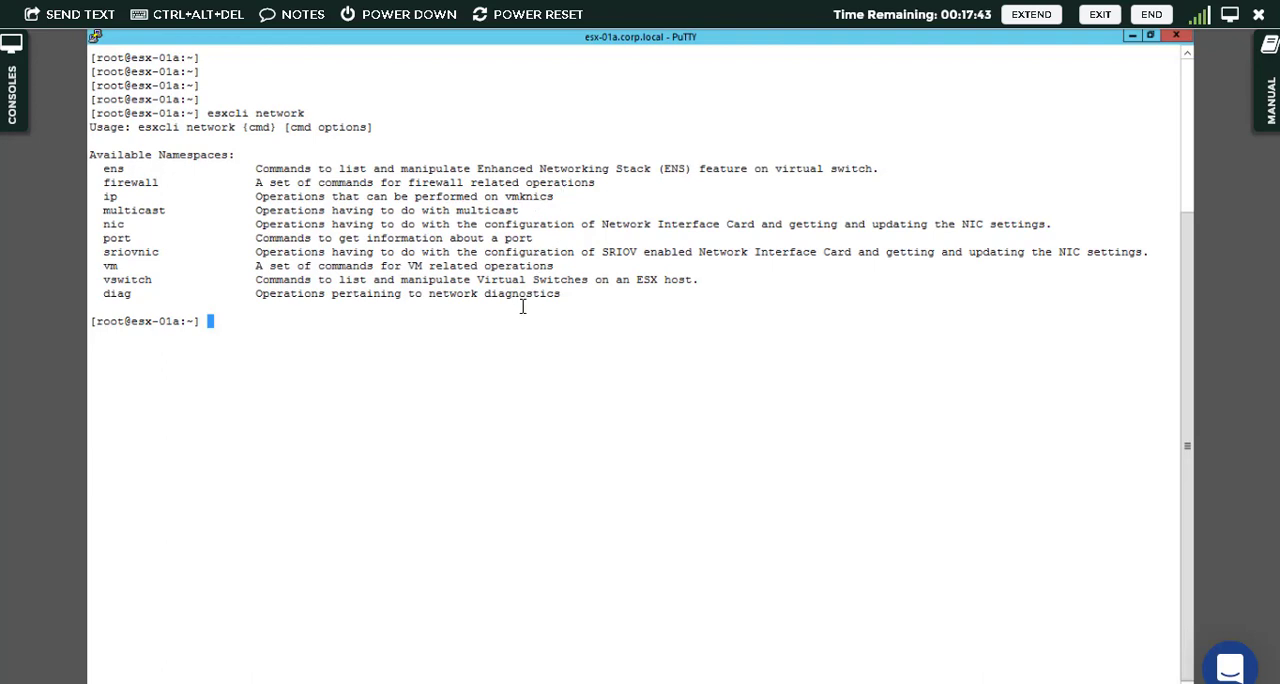
{"action": "type", "text": "esxcli network"}
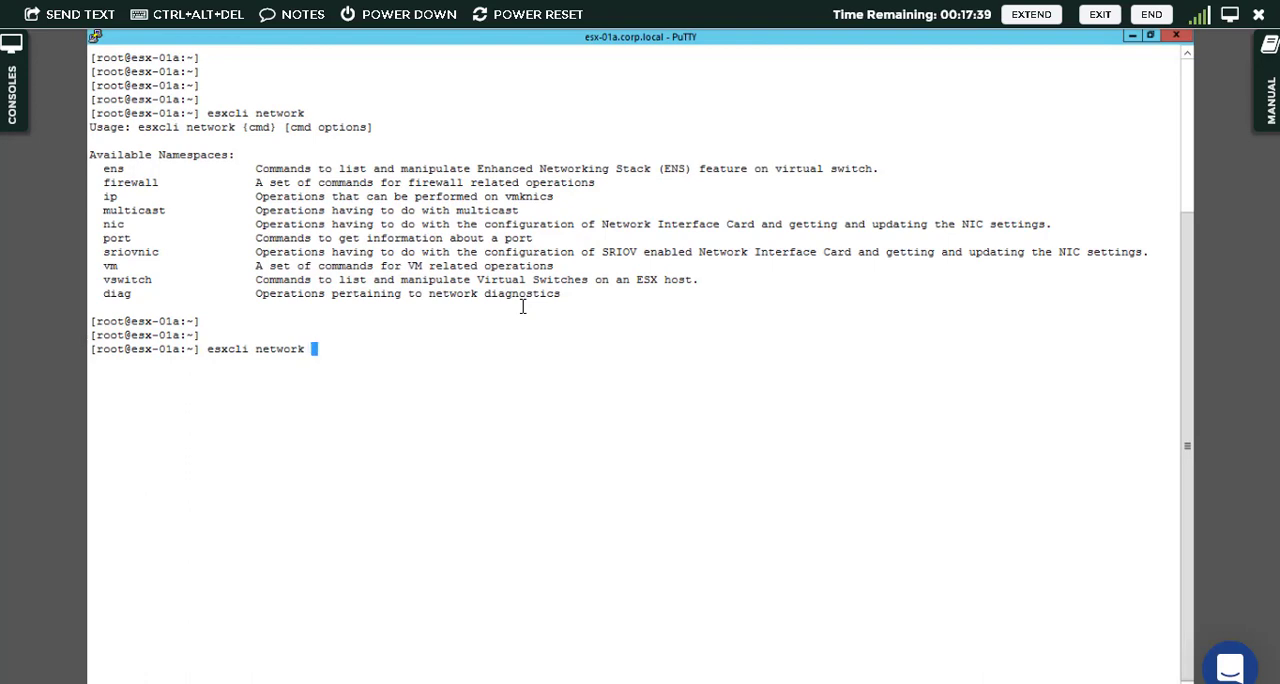
{"action": "type", "text": "ip"}
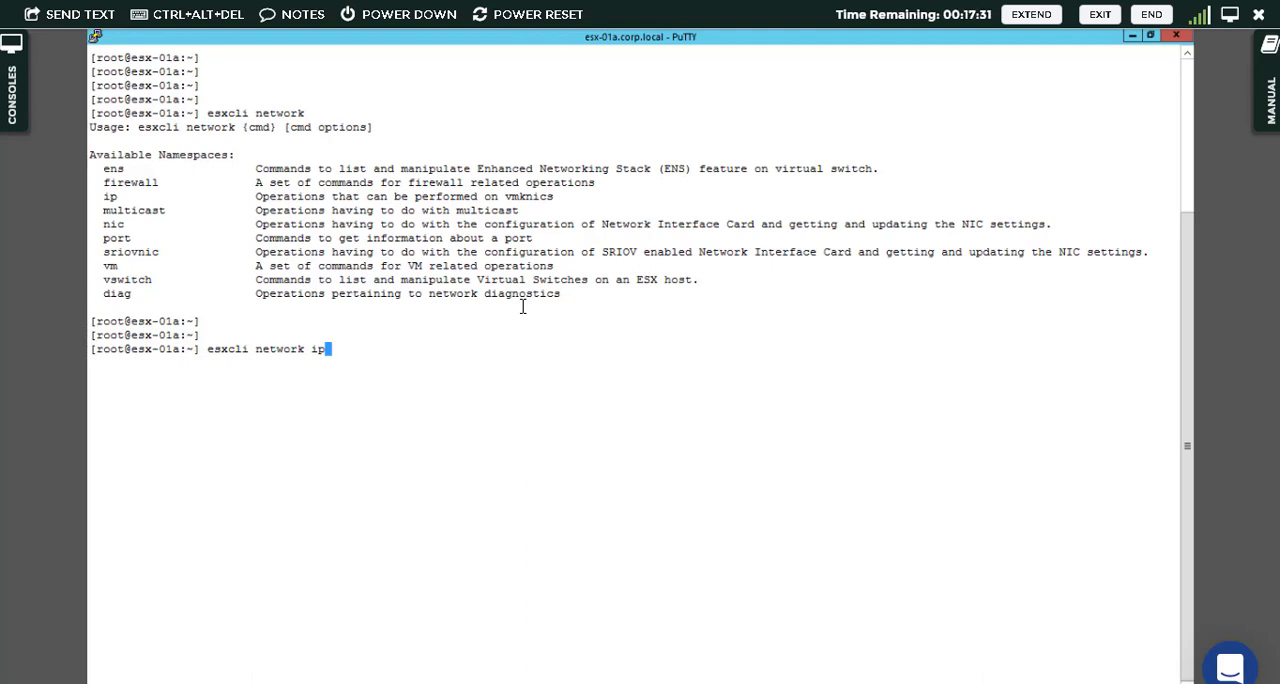
{"action": "key", "text": "Return"}
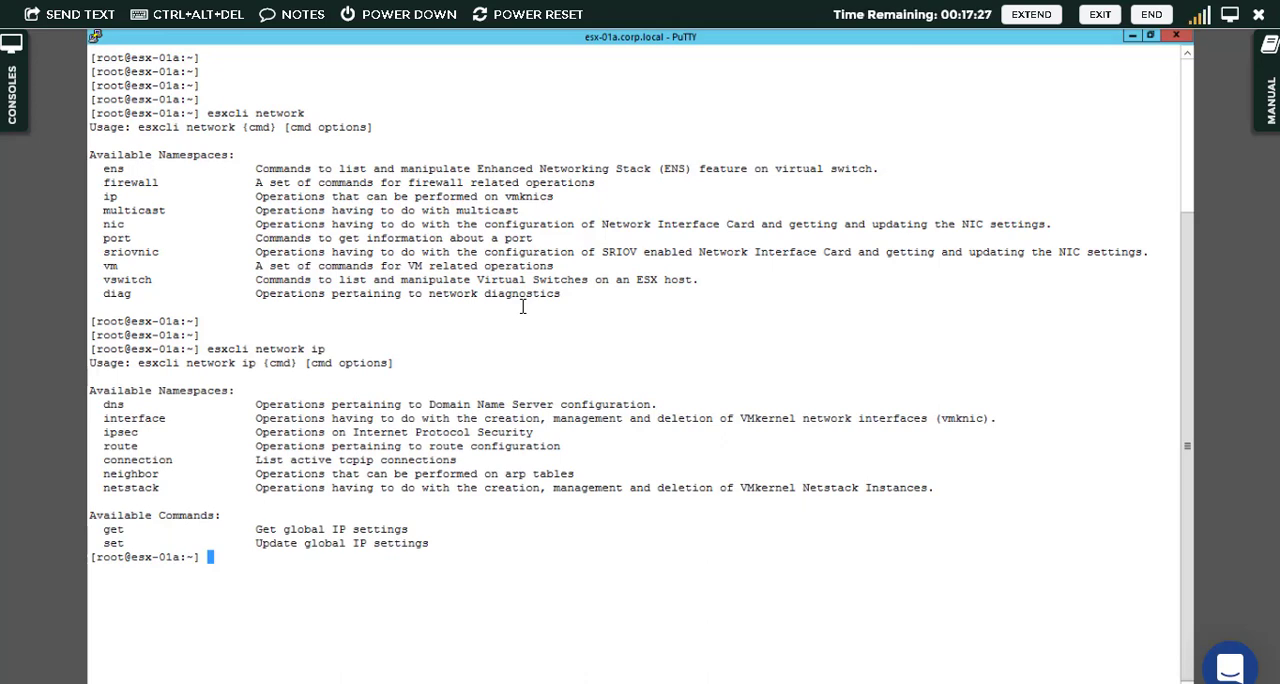
{"action": "mouse_move", "coordinate": [152, 408]}
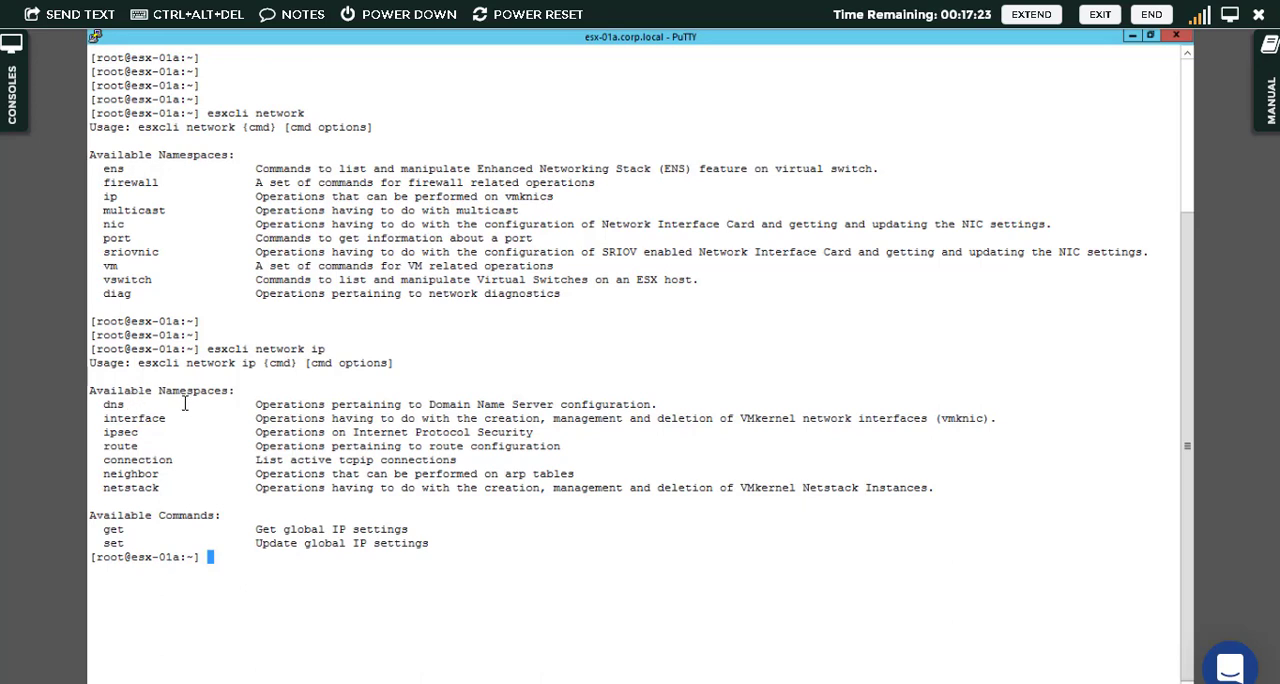
{"action": "mouse_move", "coordinate": [124, 488]}
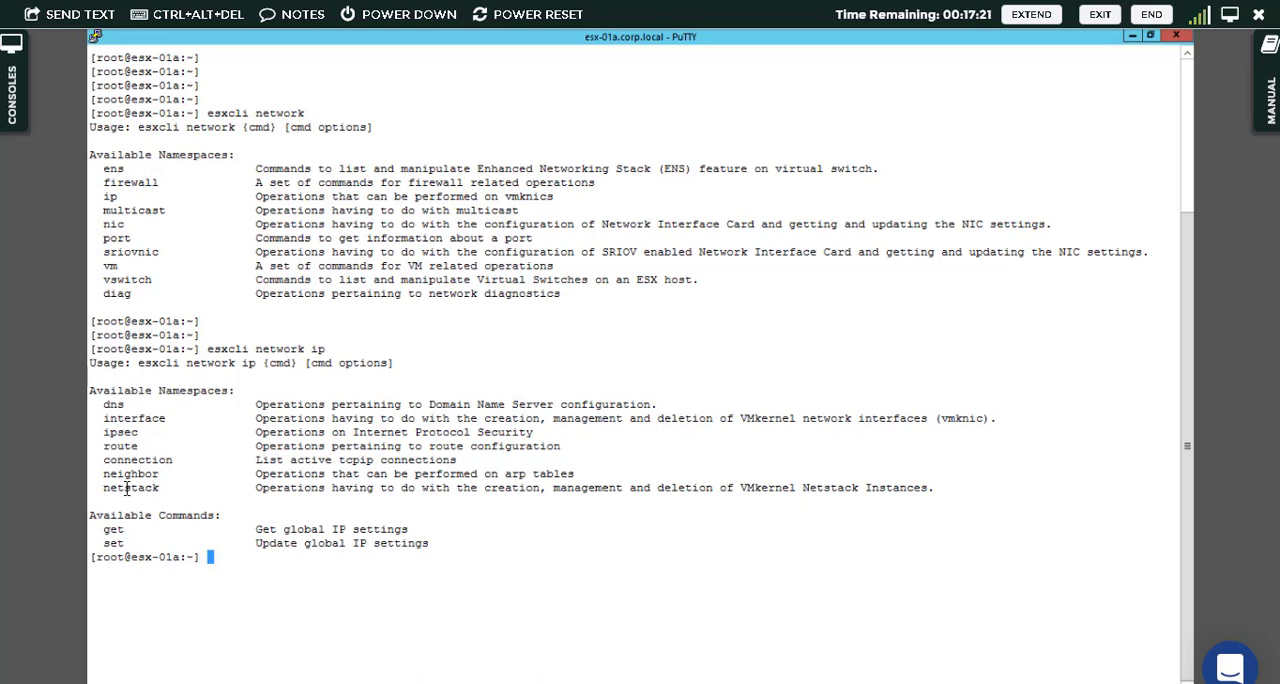
Run 'esxcli network ip netstack' to list its add, get, list, remove and set commands
{"action": "double_click", "coordinate": [130, 488]}
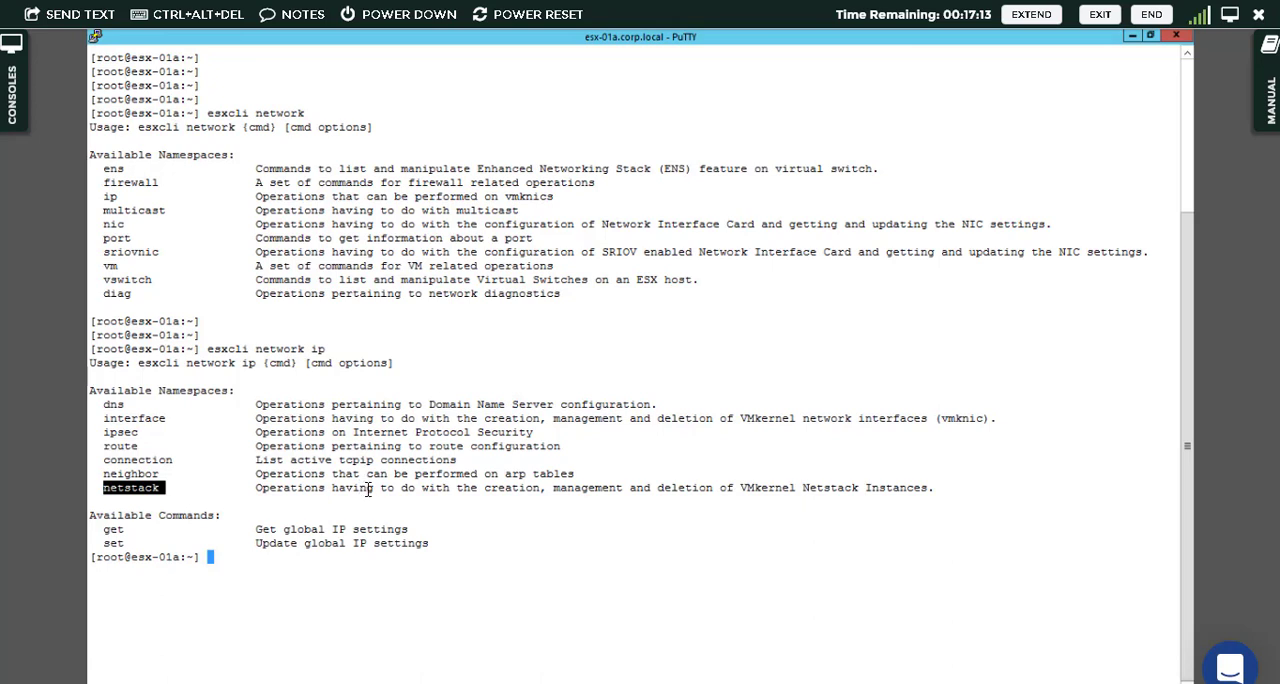
{"action": "type", "text": "esxcli network ip"}
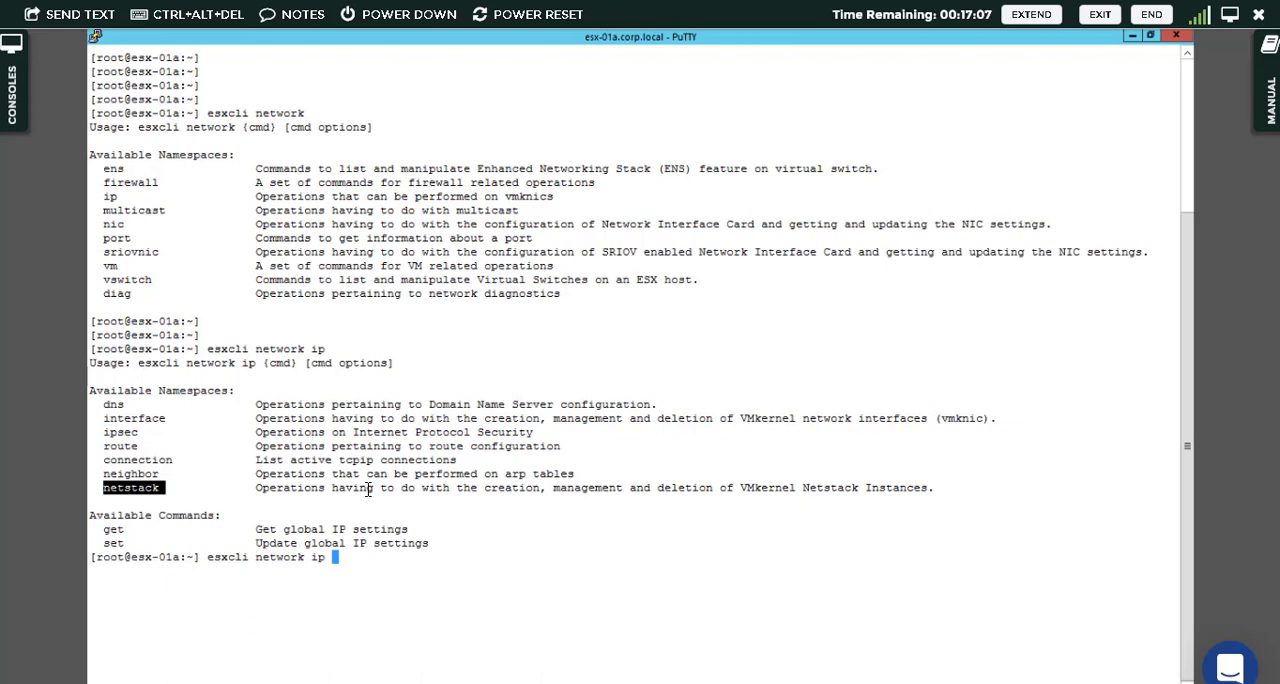
{"action": "type", "text": "netstack"}
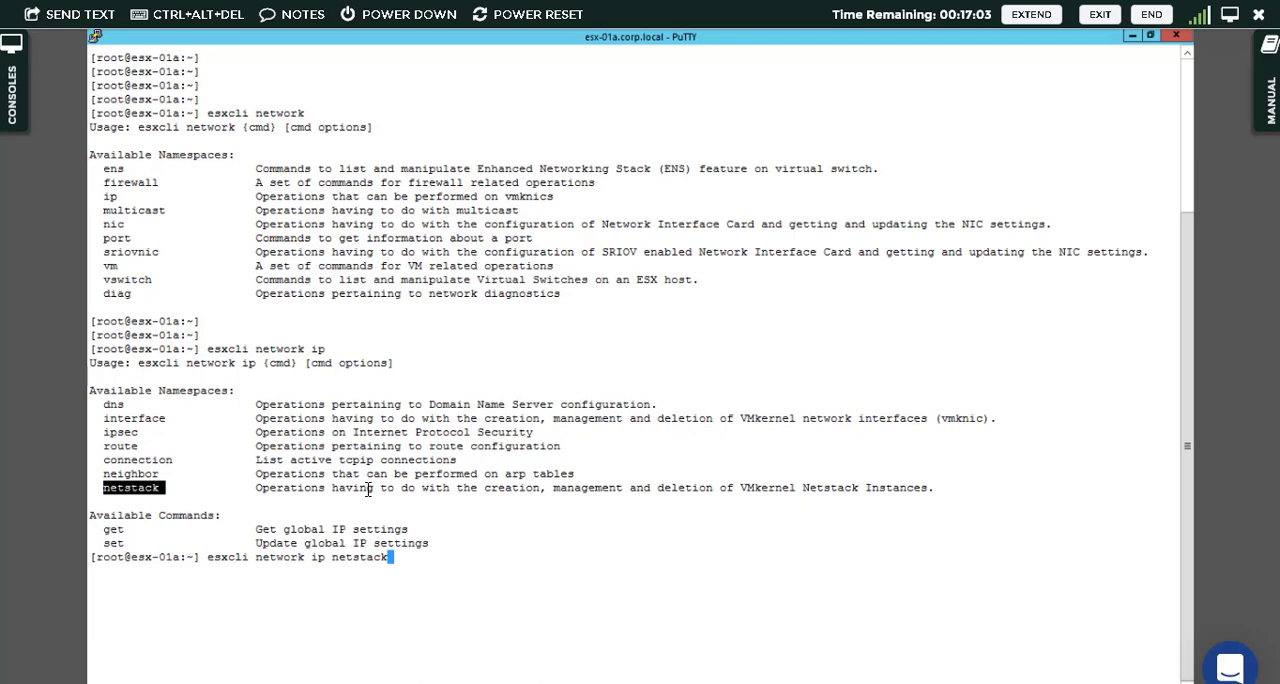
{"action": "key", "text": "Return"}
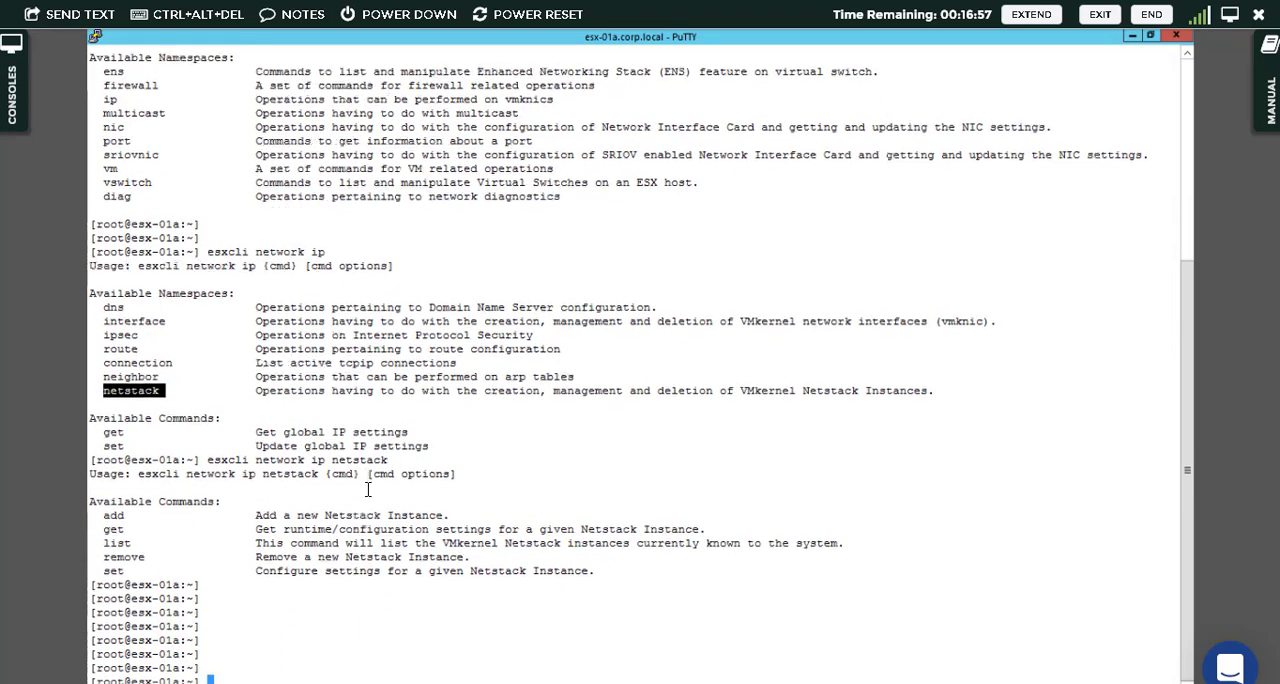
Run 'esxcli network ip netstack add' bare and get the missing -N parameter error
{"action": "scroll", "scroll_direction": "down", "scroll_amount": 3}
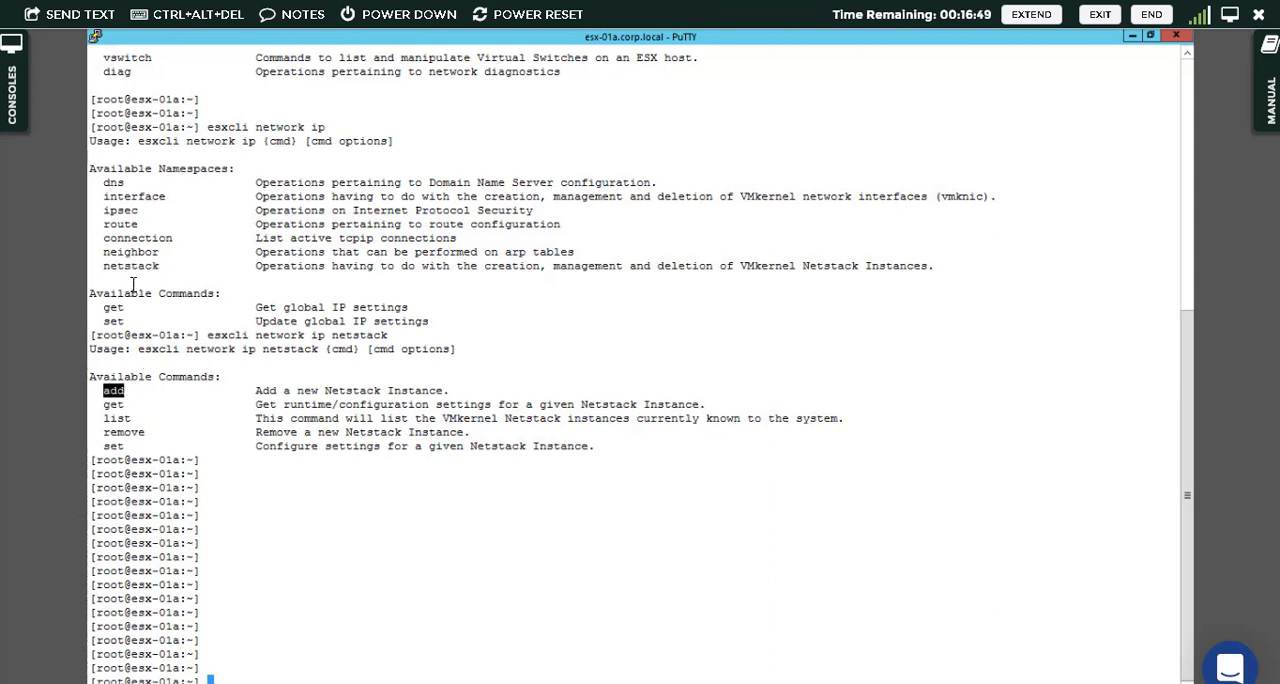
{"action": "mouse_move", "coordinate": [448, 532]}
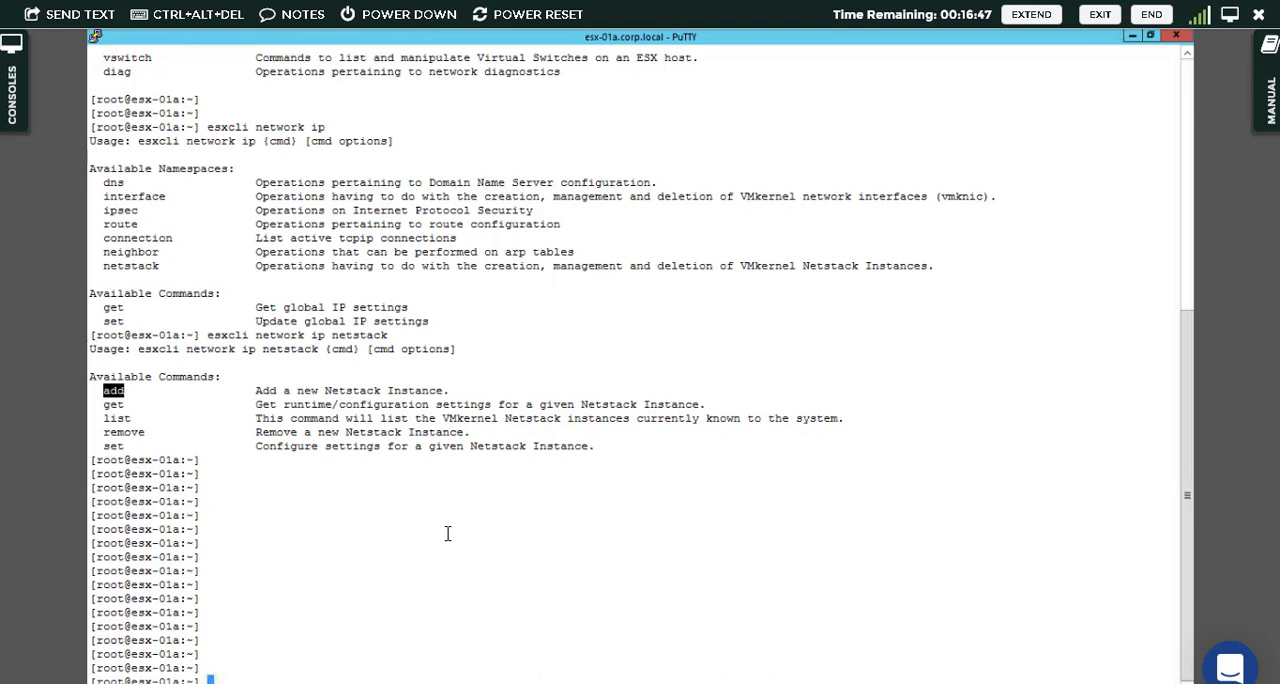
{"action": "type", "text": "esxcli network ip netstack"}
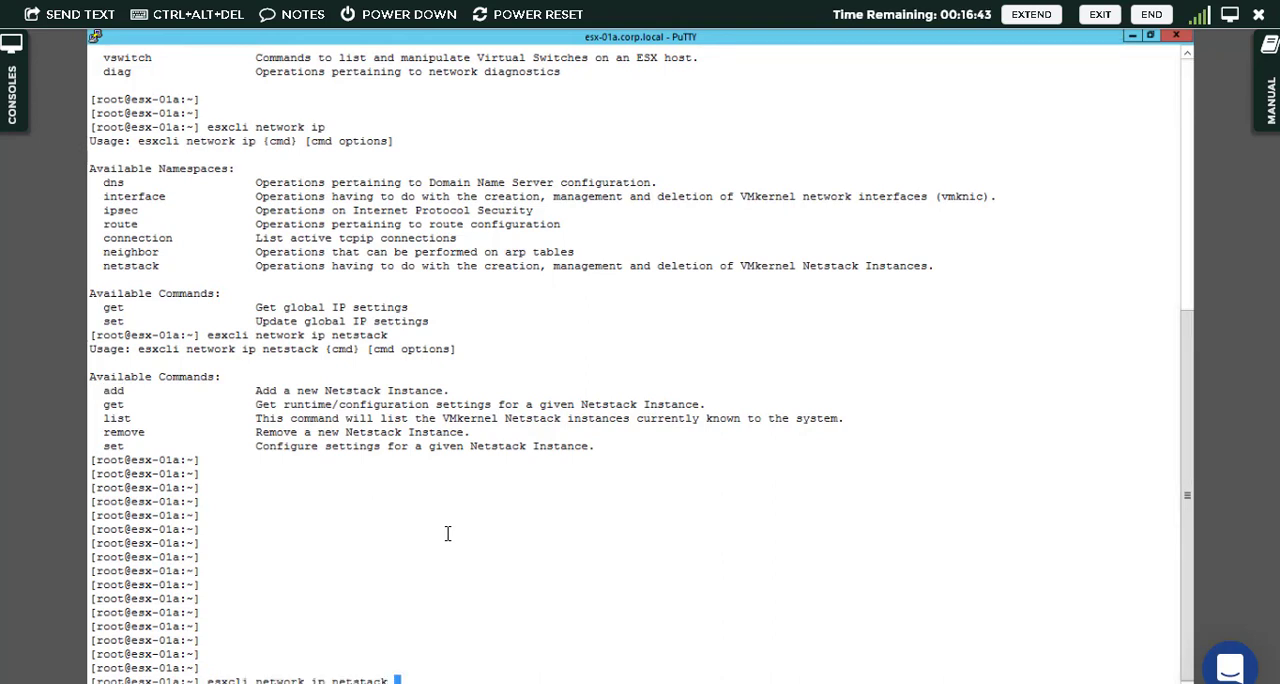
{"action": "type", "text": "add"}
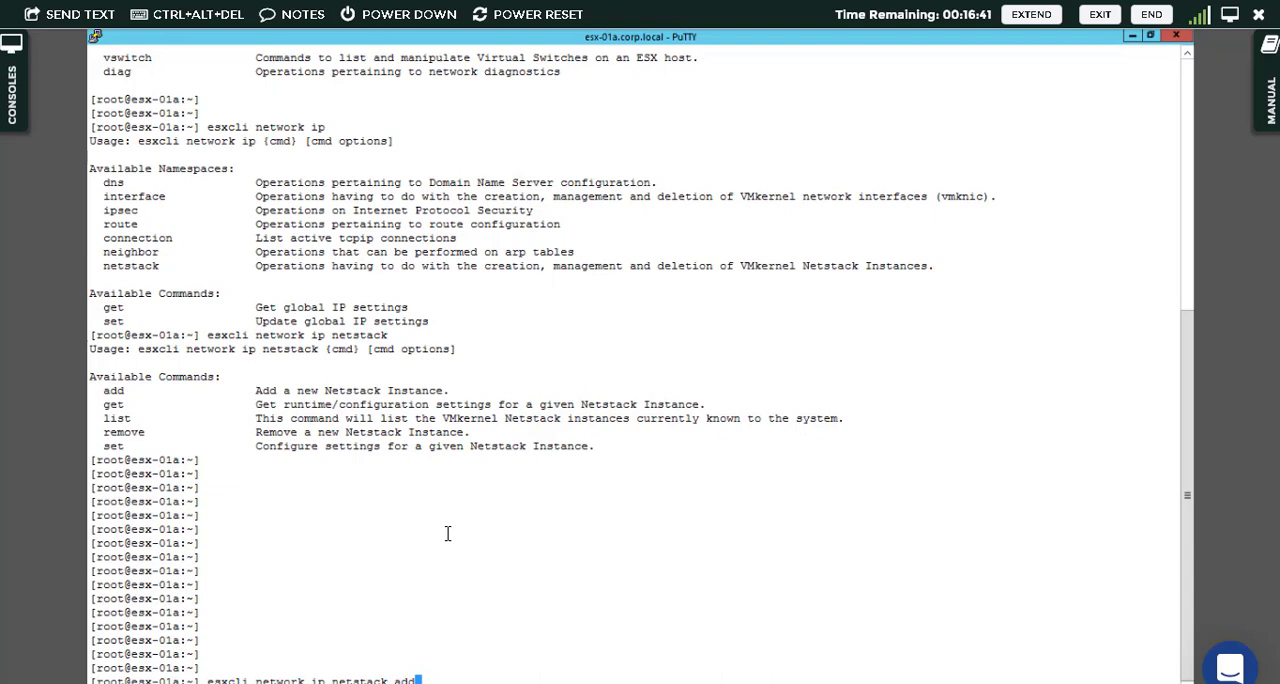
{"action": "key", "text": "Return"}
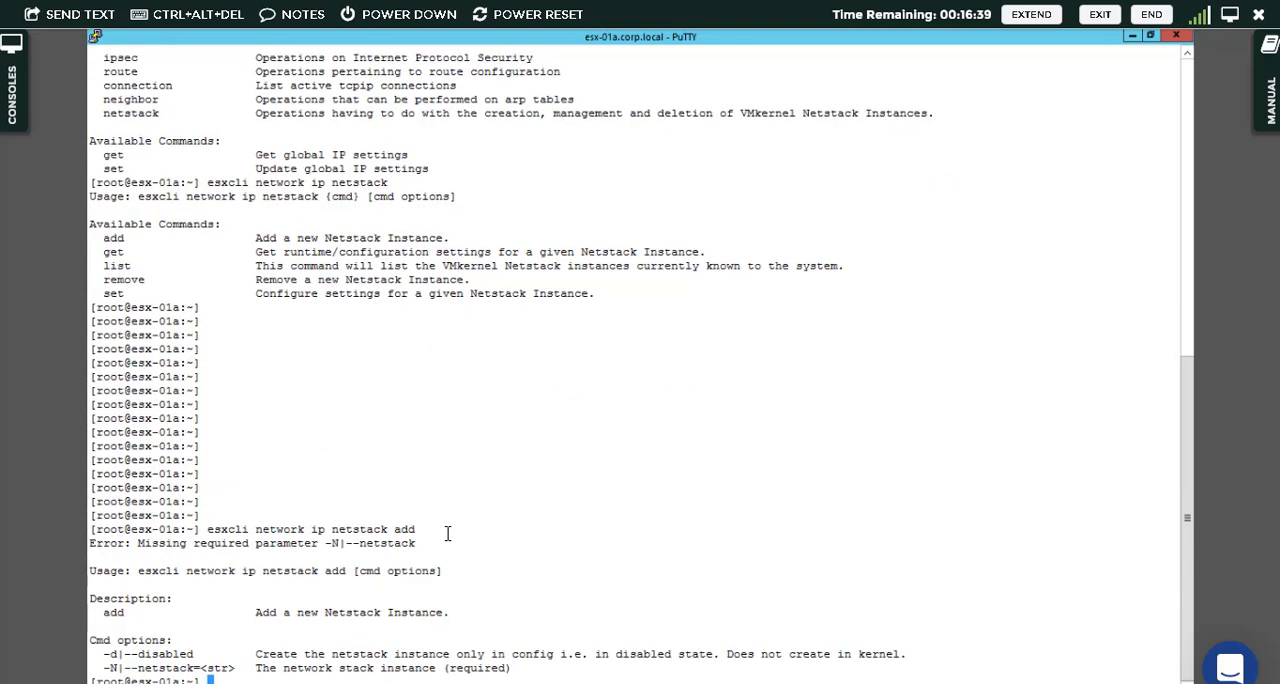
Start the command again as 'esxcli network ip netstack add -N "'
{"action": "scroll", "scroll_direction": "down", "scroll_amount": 3}
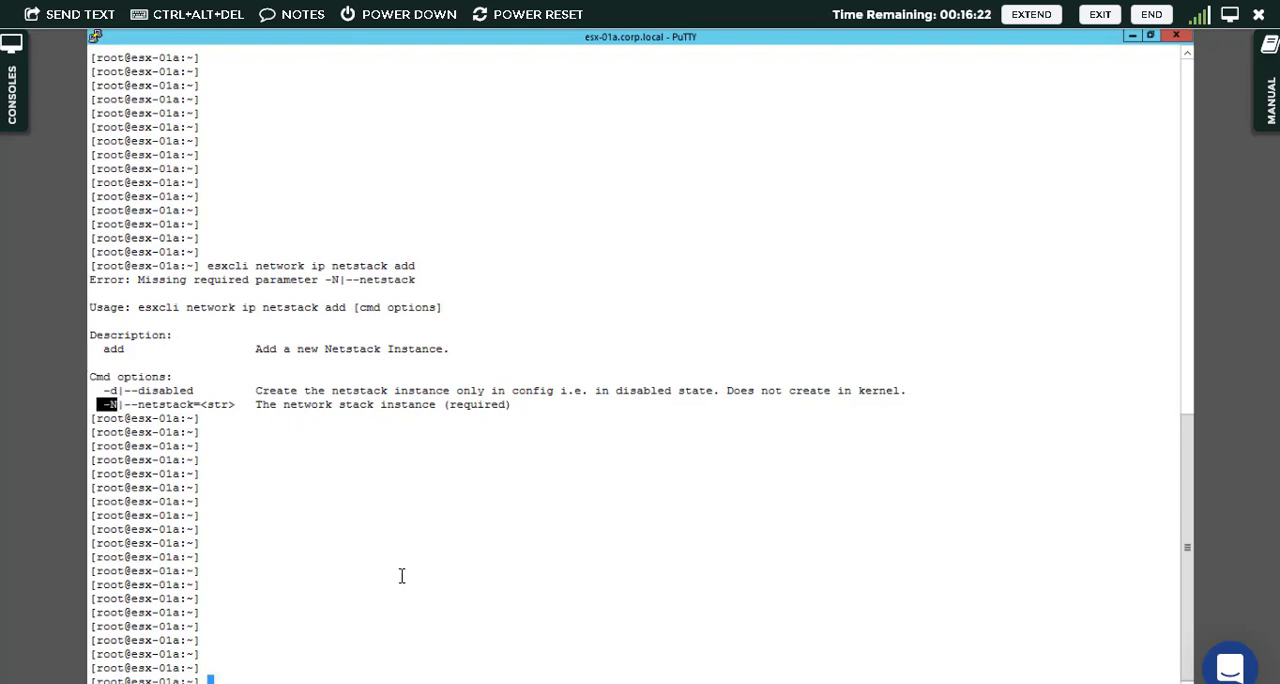
{"action": "type", "text": "esxcli network ip netstack add"}
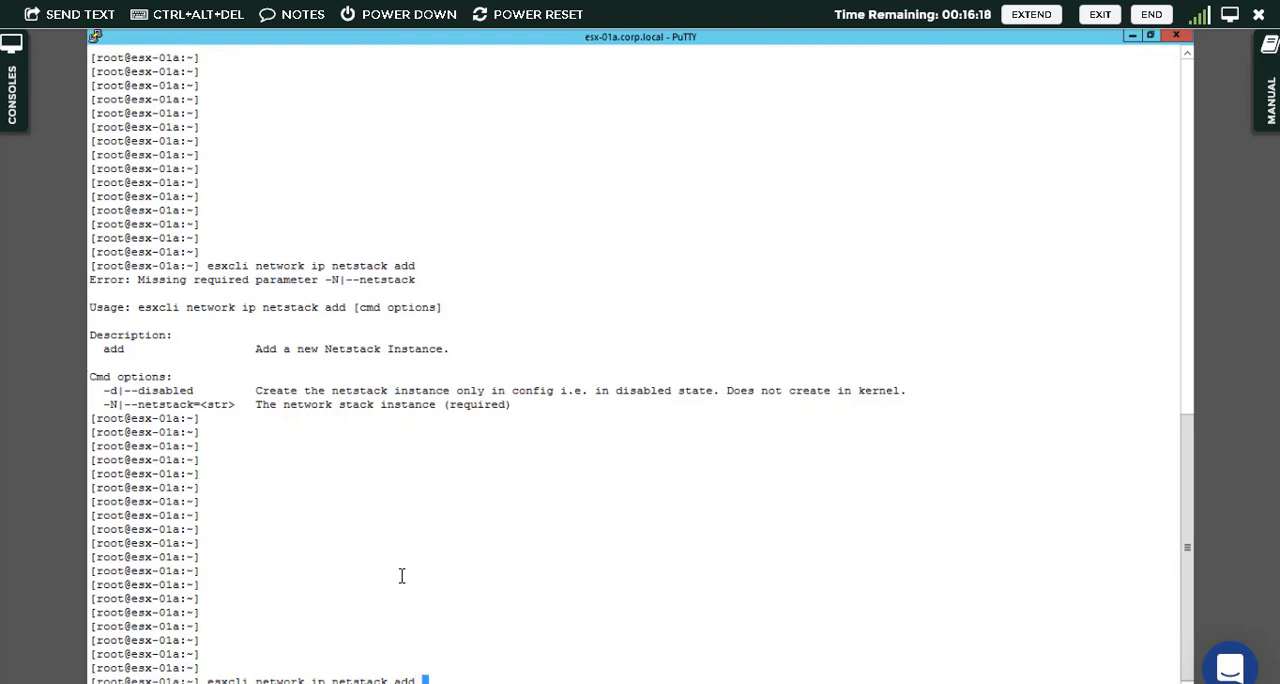
{"action": "type", "text": "-N"}
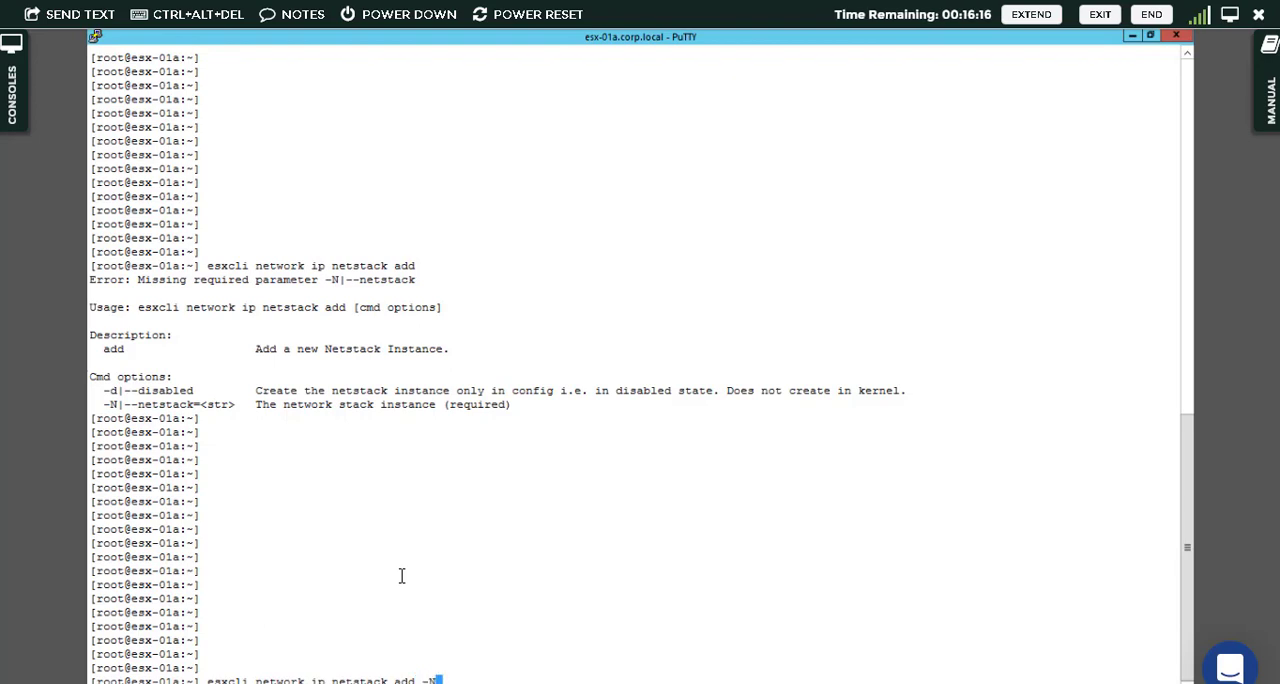
{"action": "type", "text": "\""}
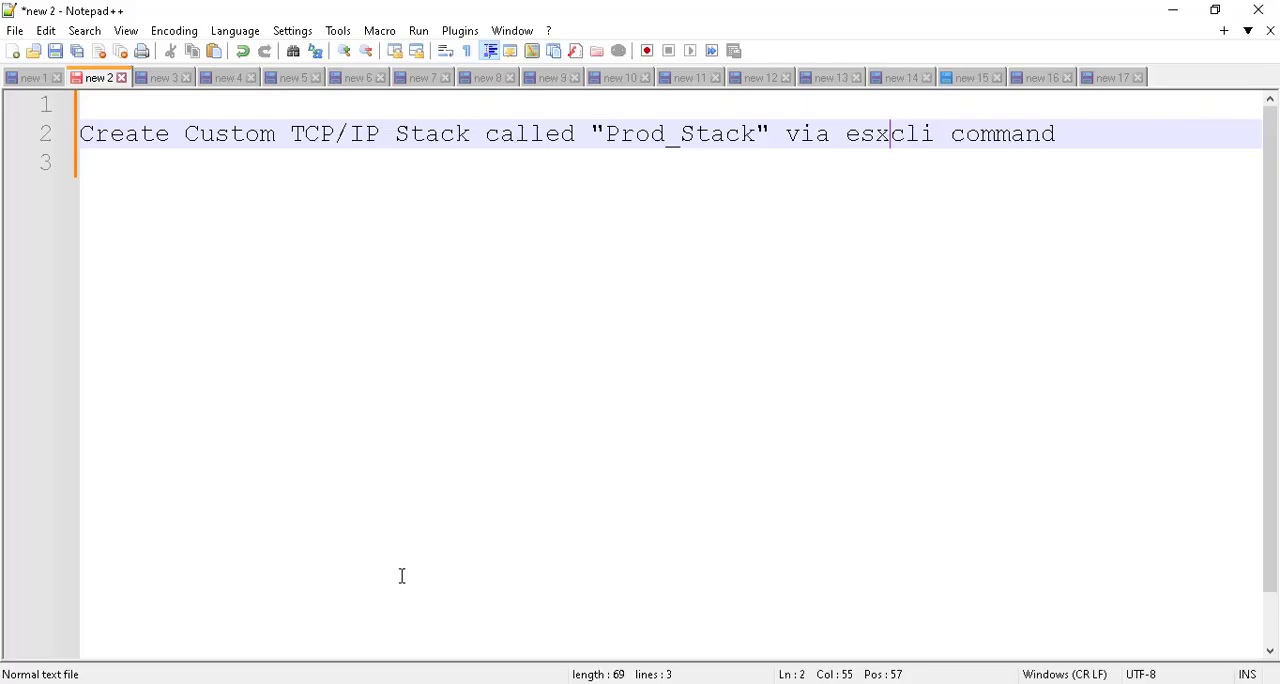
{"action": "mouse_move", "coordinate": [584, 212]}
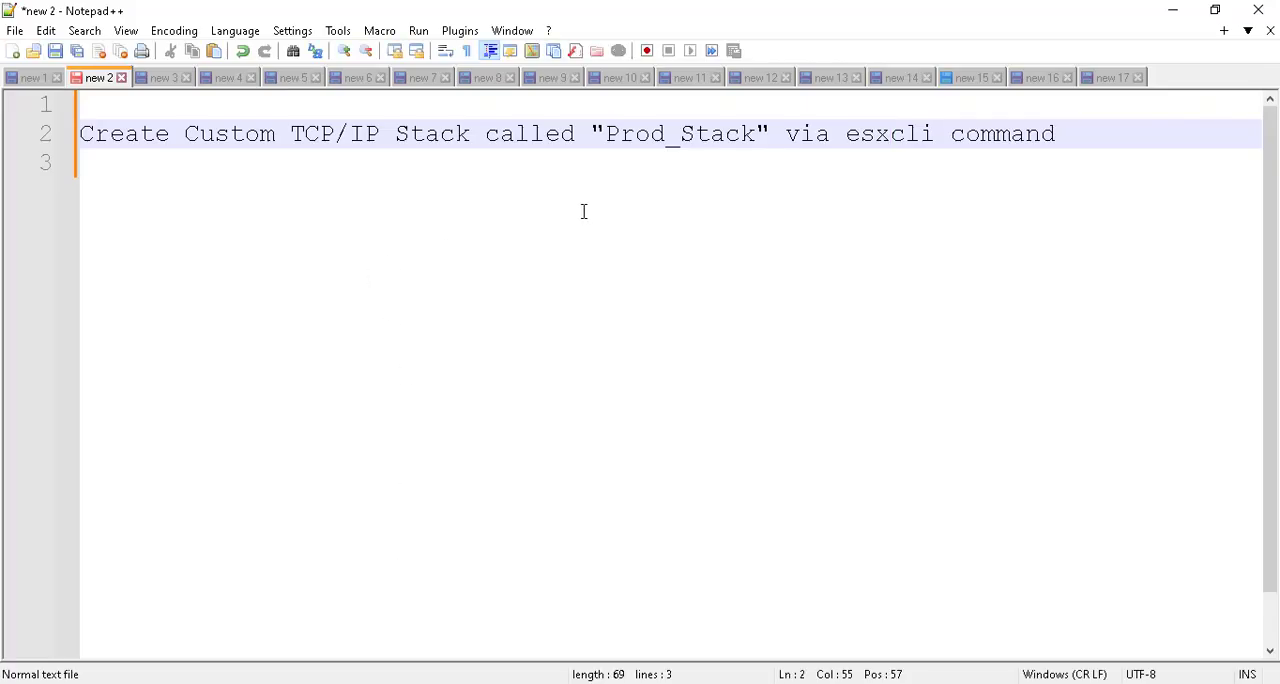
{"action": "mouse_move", "coordinate": [608, 140]}
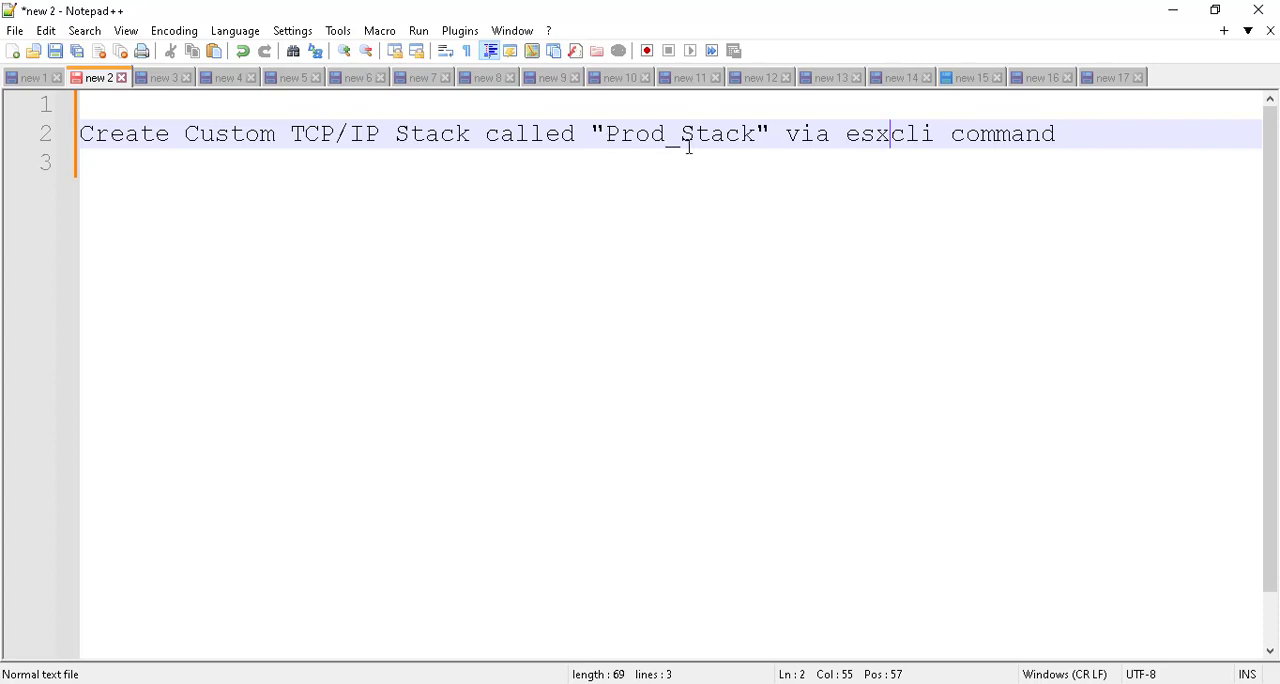
{"action": "left_click", "coordinate": [612, 132]}
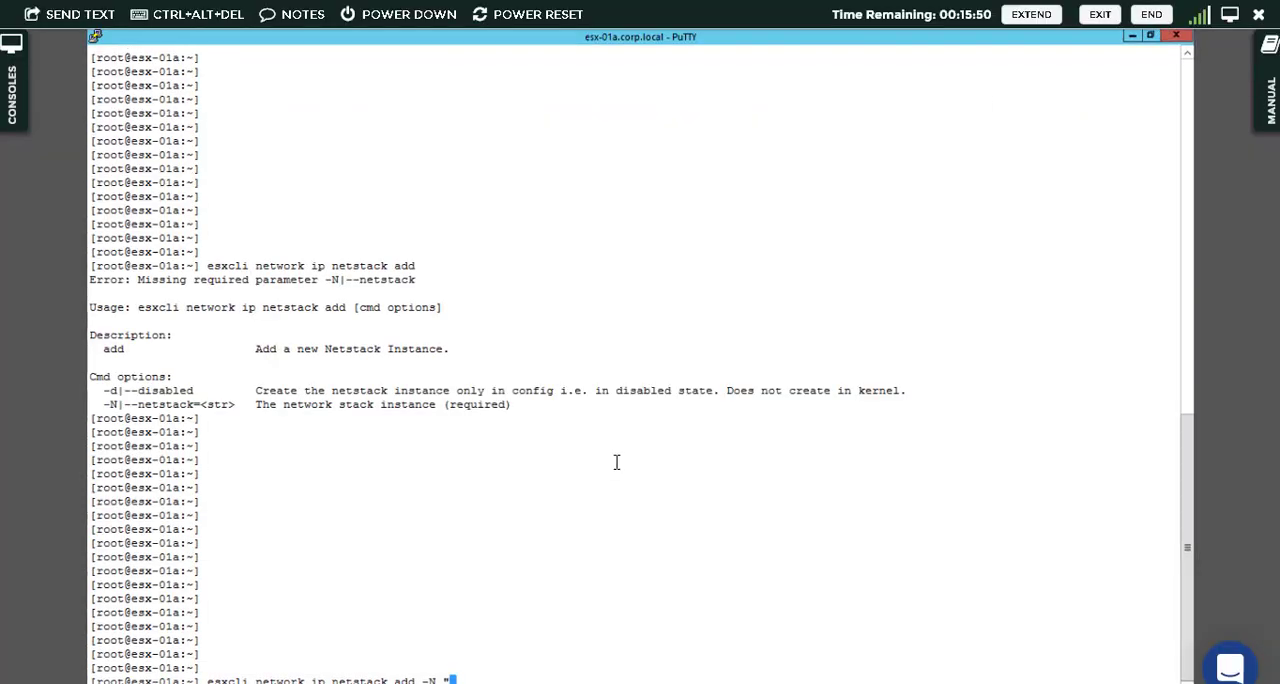
{"action": "mouse_move", "coordinate": [608, 488]}
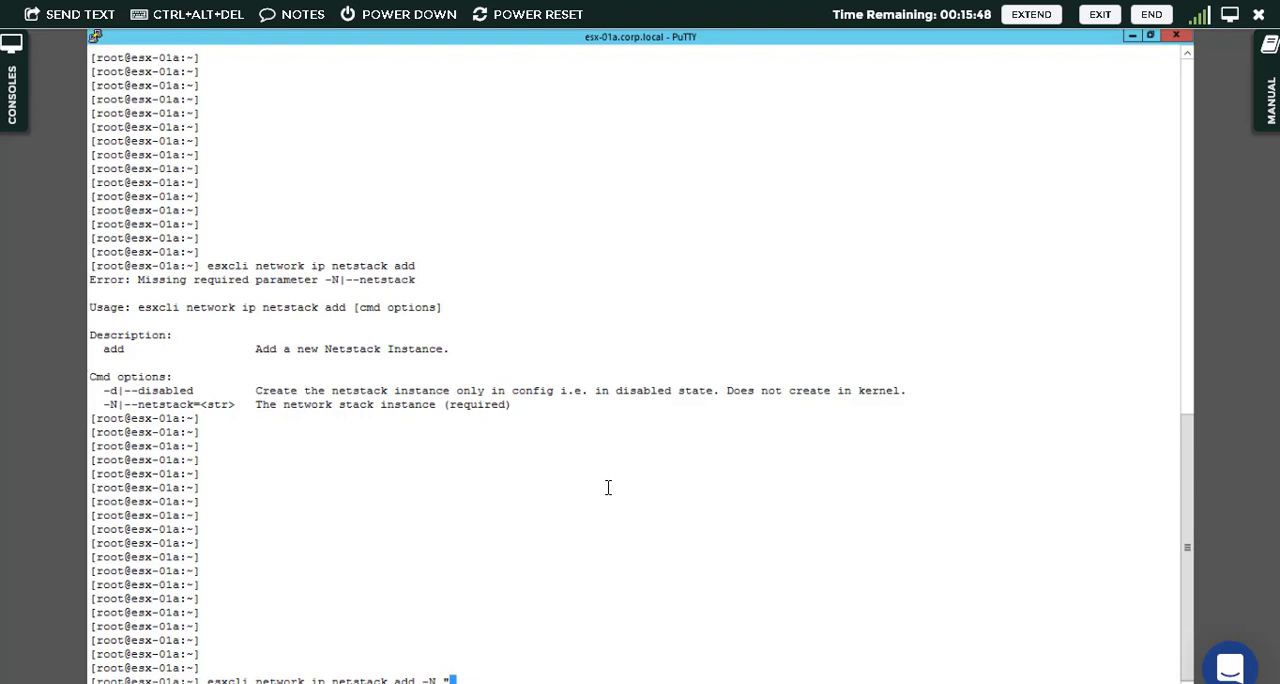
Complete and run 'esxcli network ip netstack add -N "Prod_Stack"' to create the netstack
{"action": "type", "text": "Prod"}
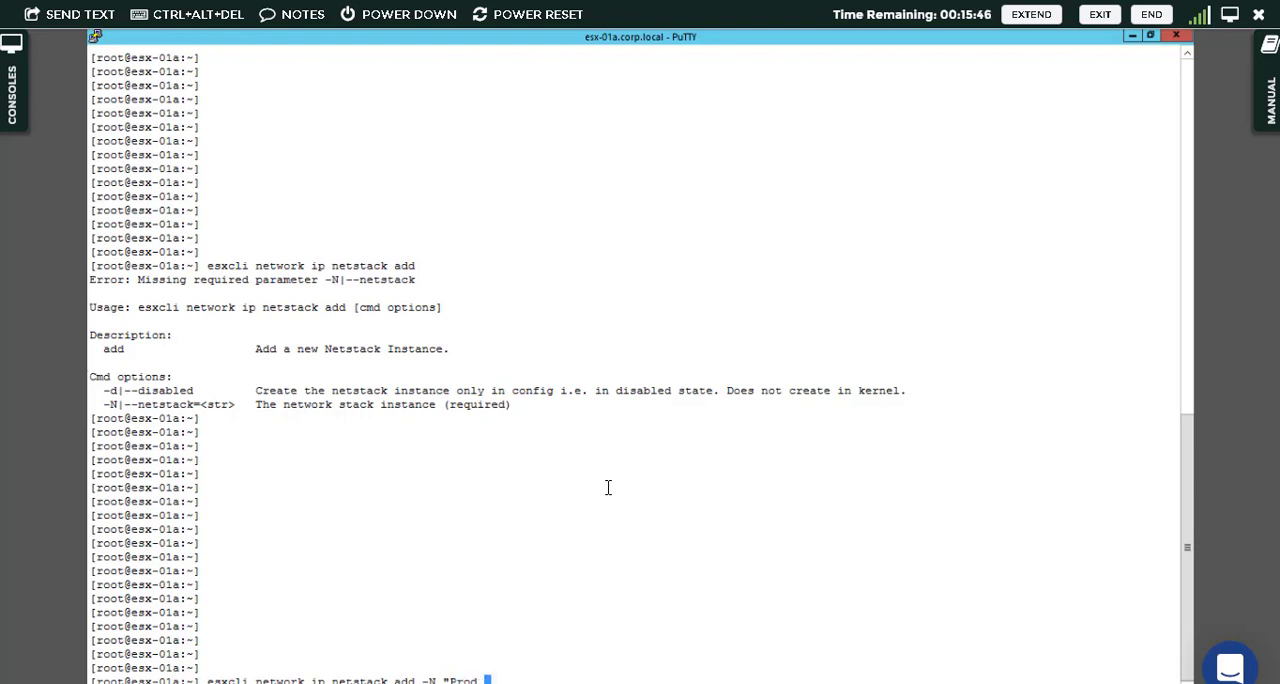
{"action": "type", "text": "Sta"}
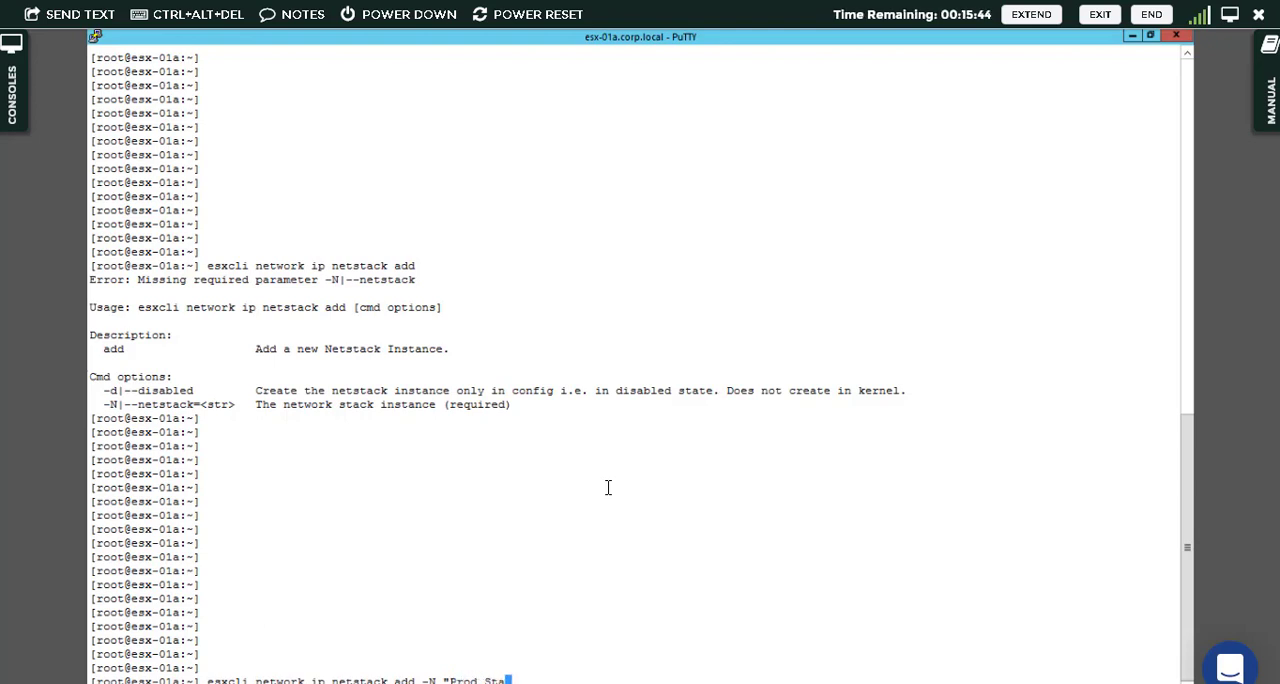
{"action": "type", "text": "ck\""}
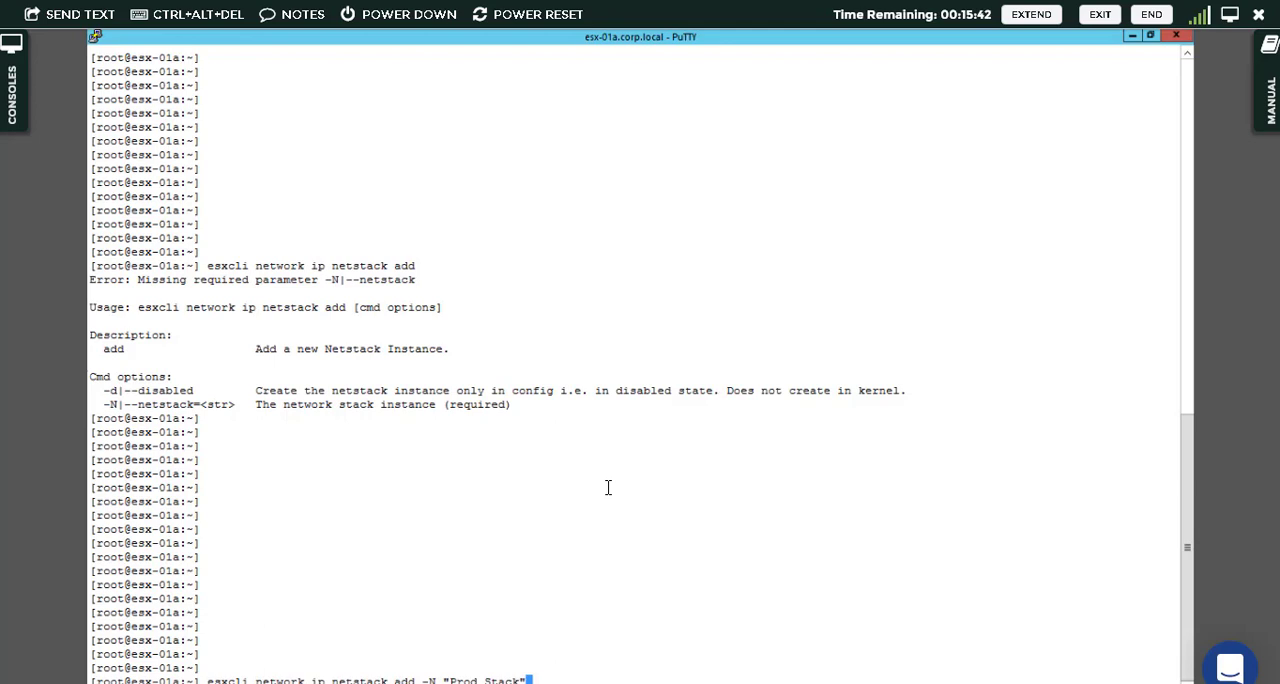
{"action": "key", "text": "Return"}
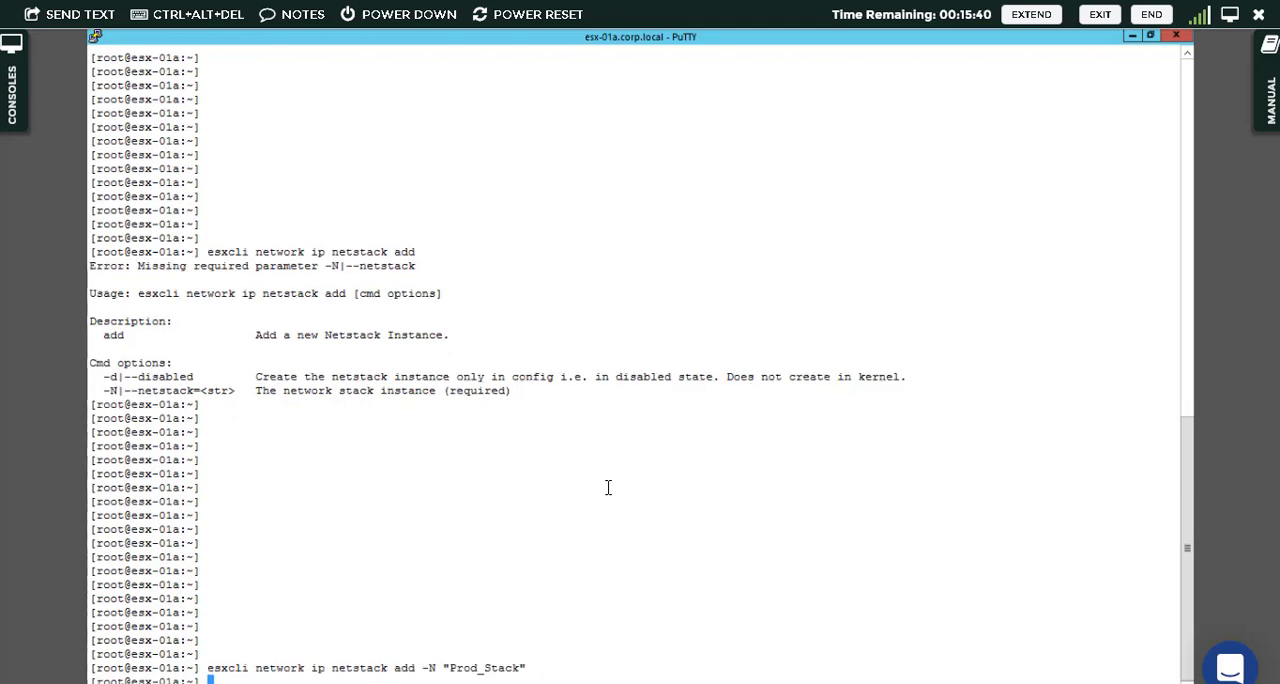
{"action": "scroll", "scroll_direction": "down", "scroll_amount": 3}
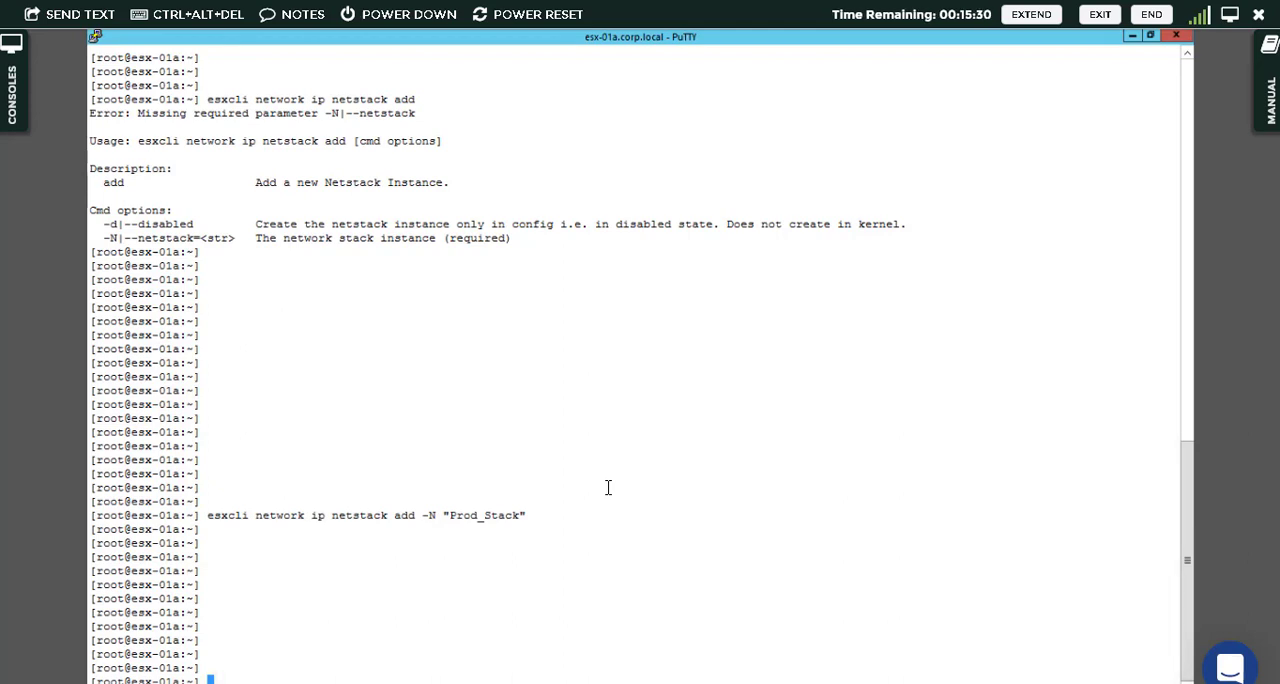
{"action": "mouse_move", "coordinate": [466, 516]}
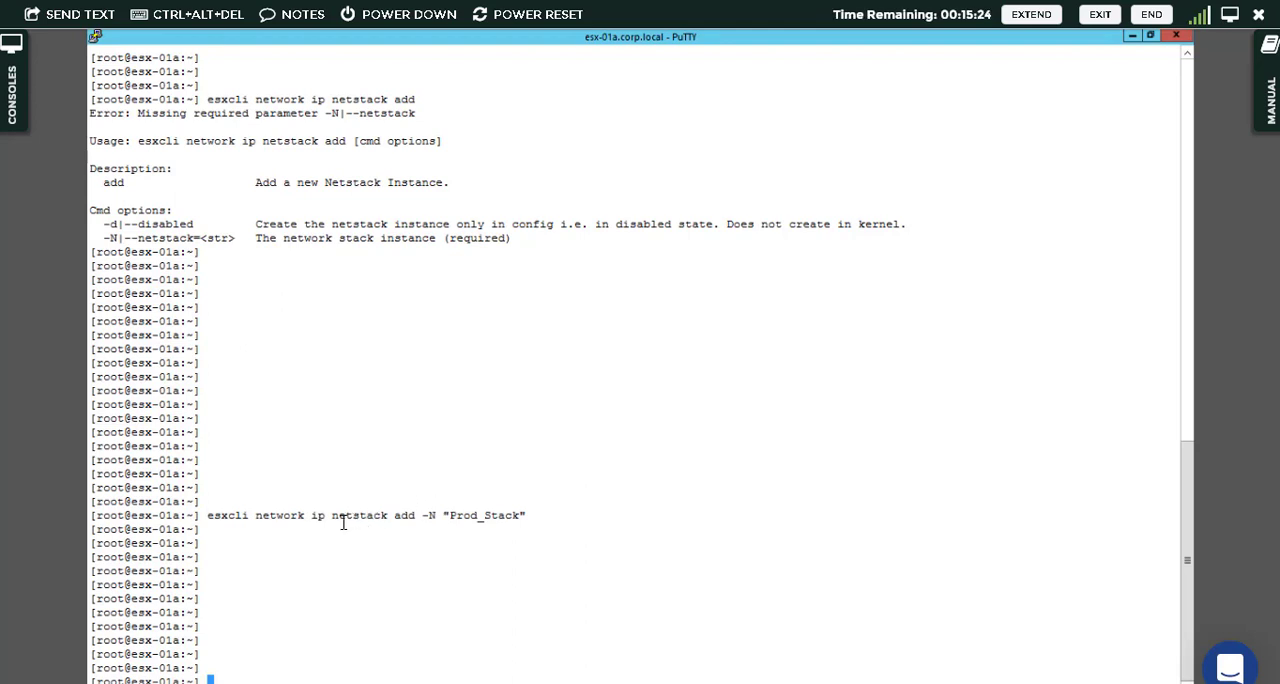
{"action": "mouse_move", "coordinate": [422, 572]}
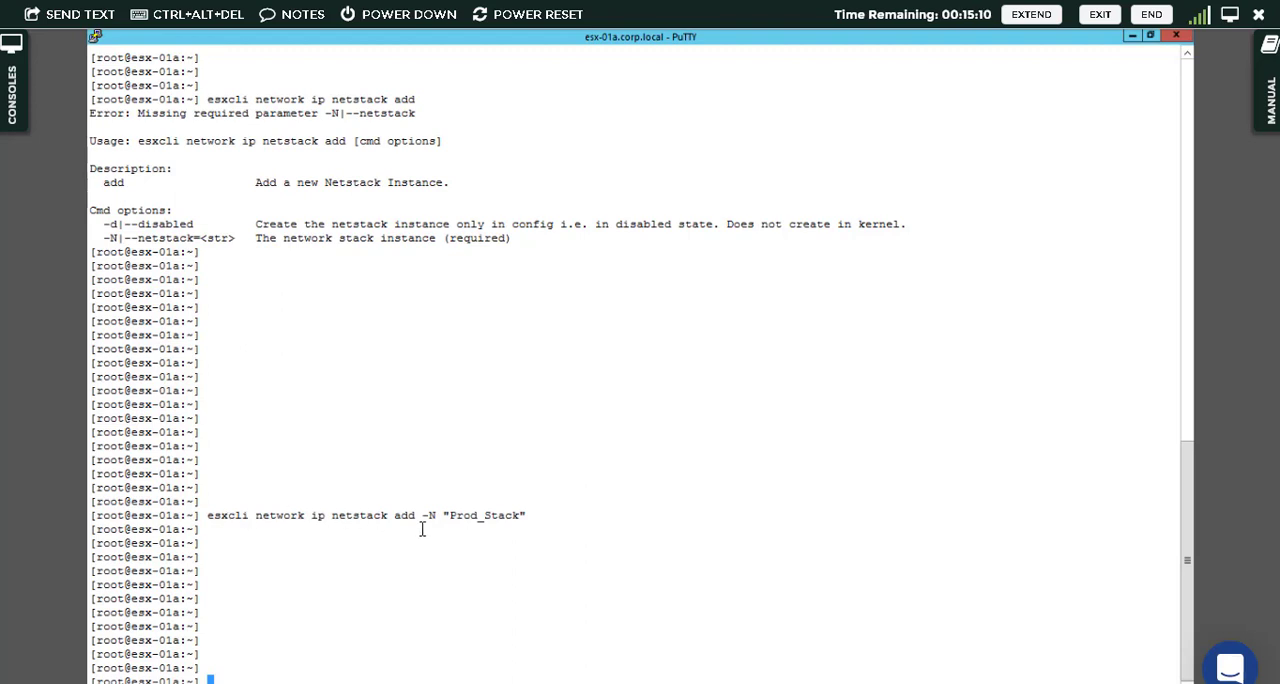
{"action": "mouse_move", "coordinate": [542, 516]}
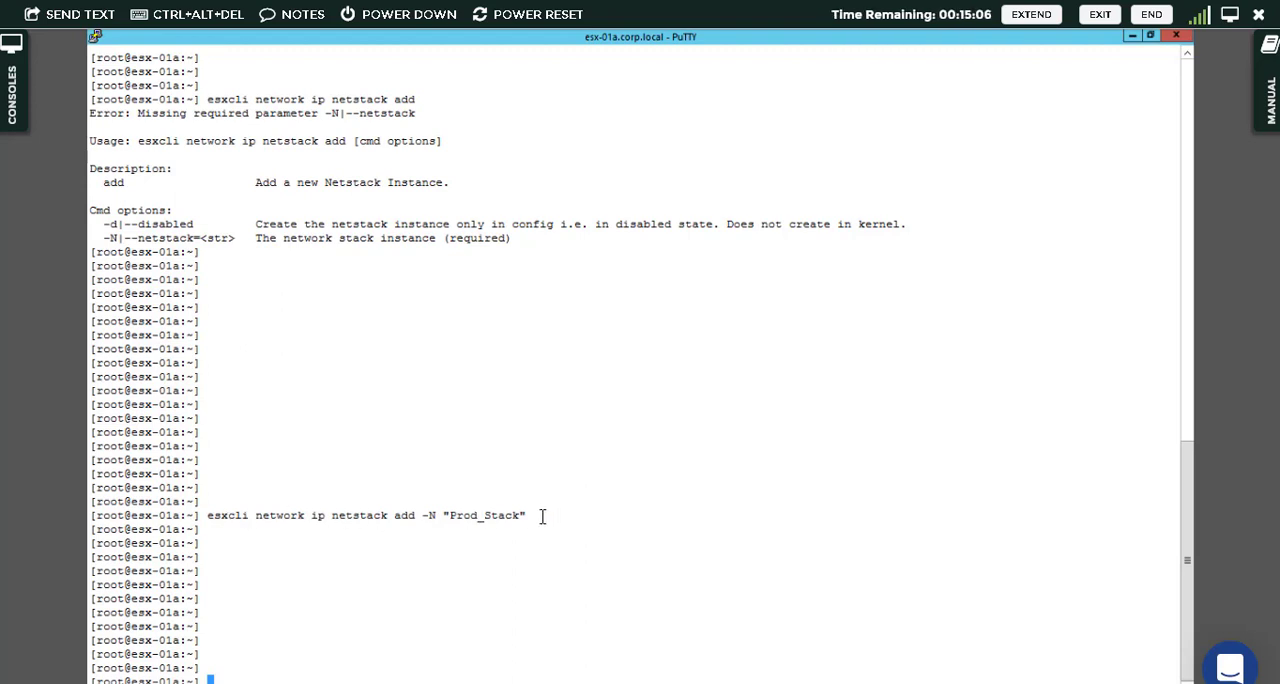
Run 'esxcli network ip netstack list' and highlight Prod_Stack beside defaultTcpipStack and vmotion
{"action": "type", "text": "es"}
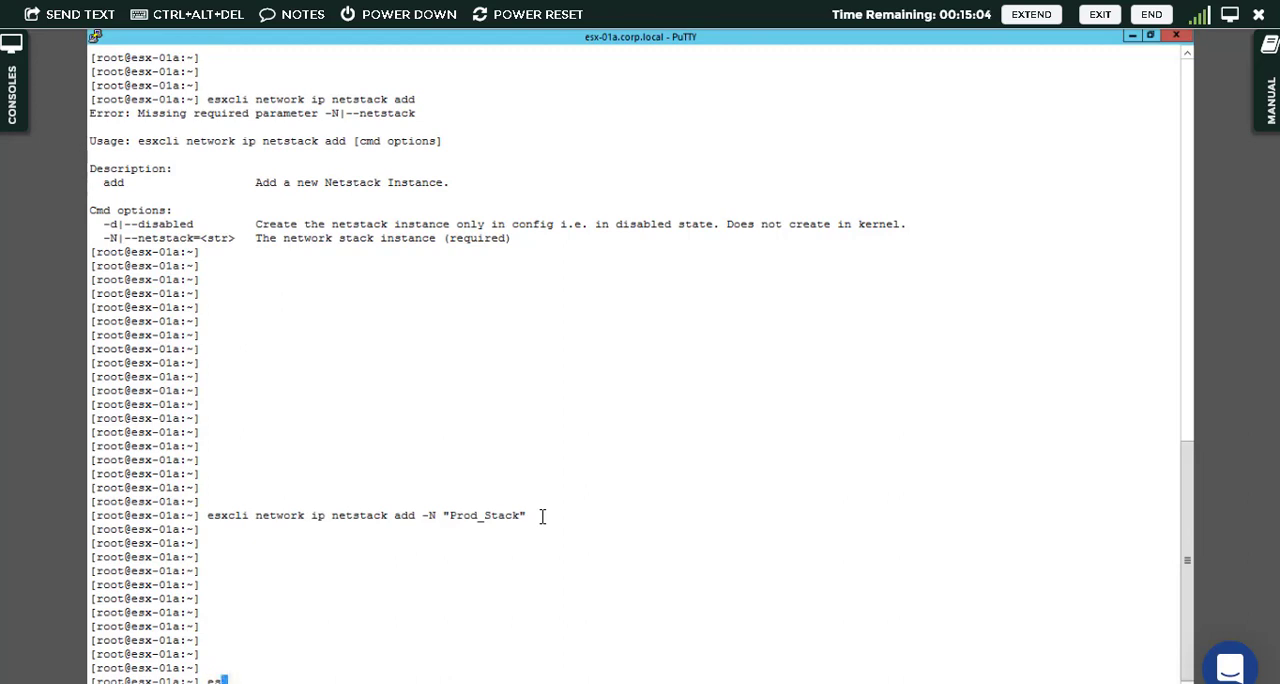
{"action": "type", "text": "esxcli"}
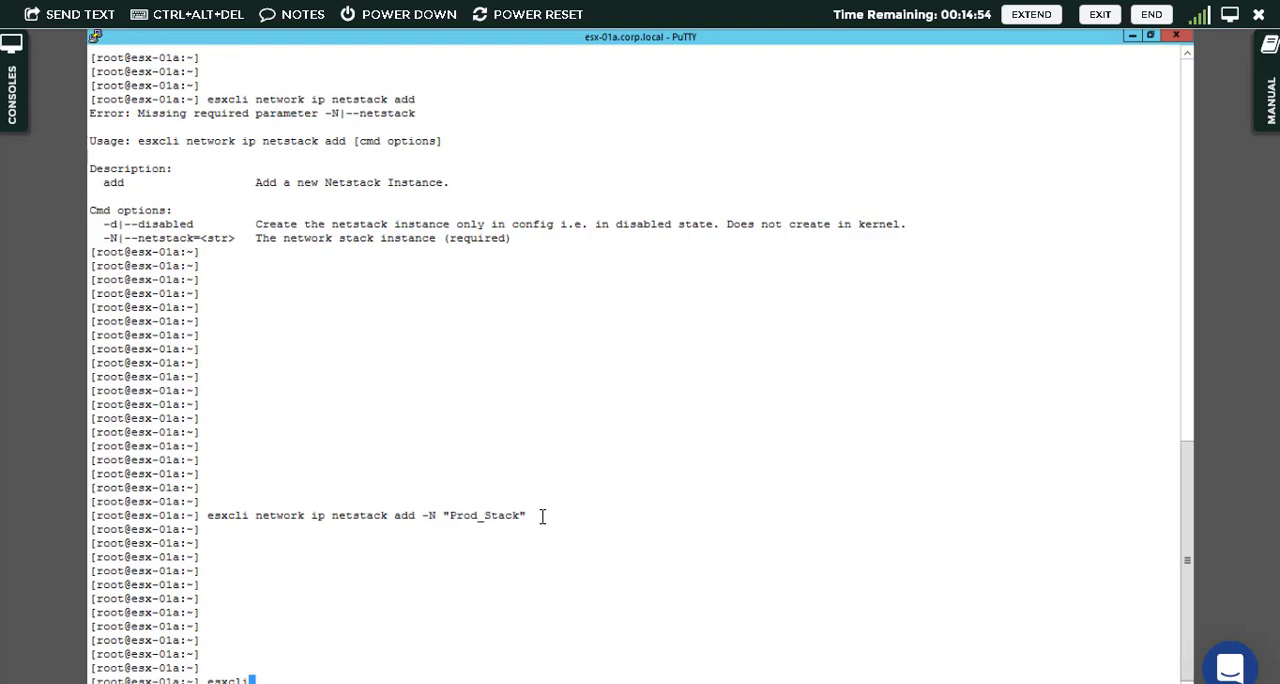
{"action": "type", "text": "network"}
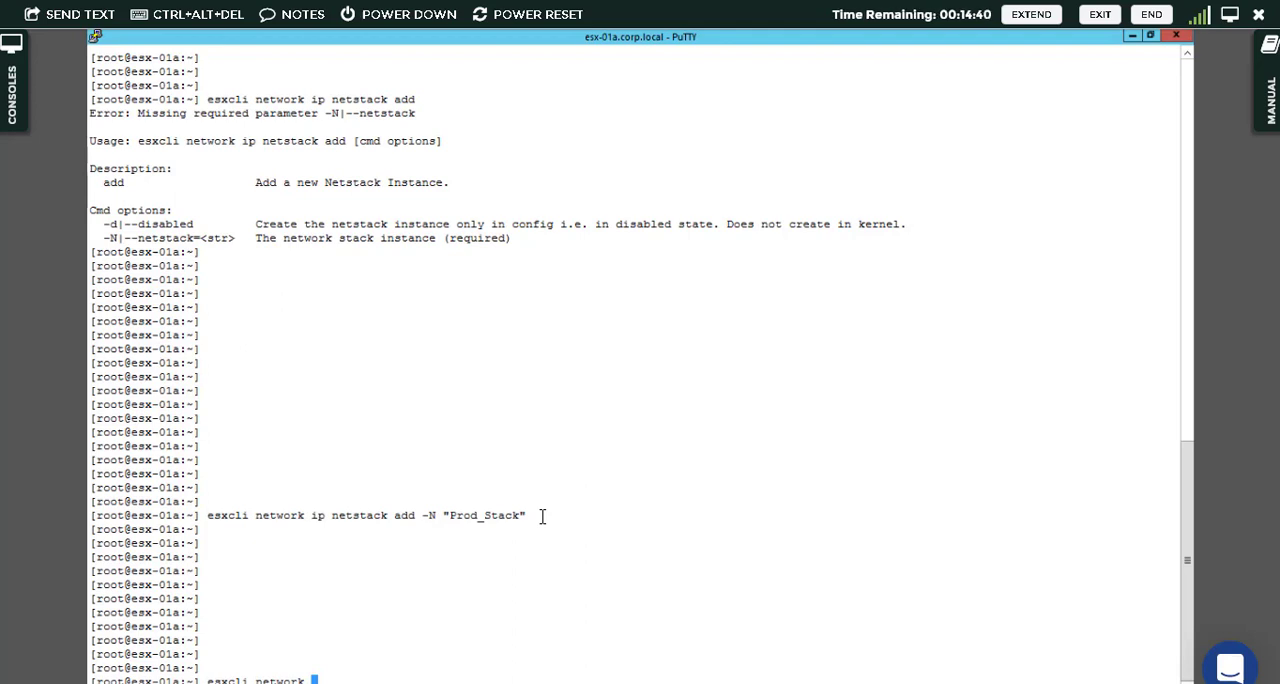
{"action": "type", "text": "ip"}
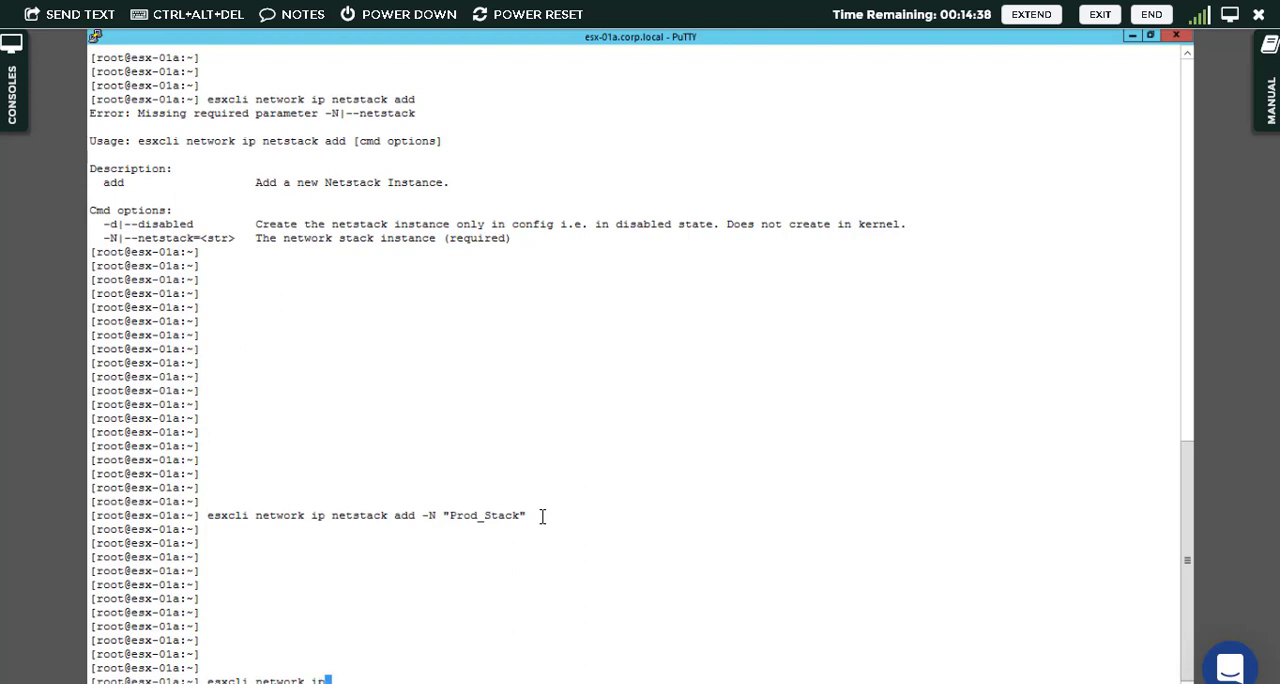
{"action": "type", "text": "netstack list"}
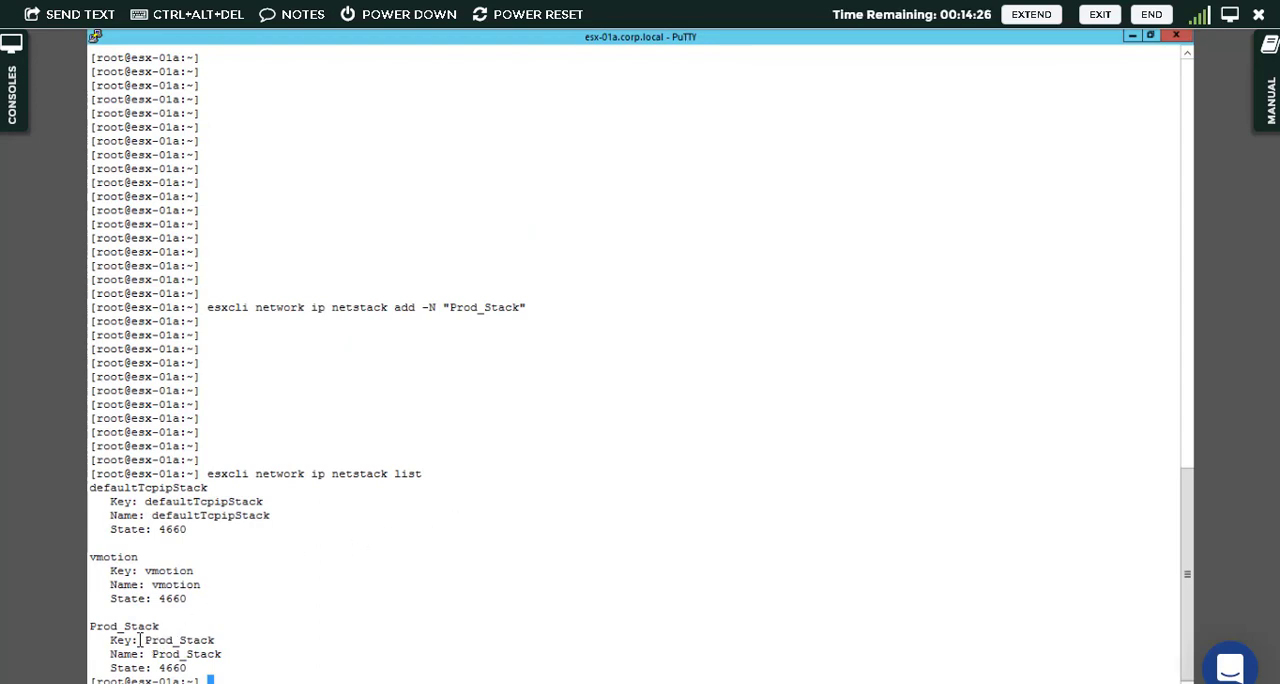
{"action": "double_click", "coordinate": [118, 626]}
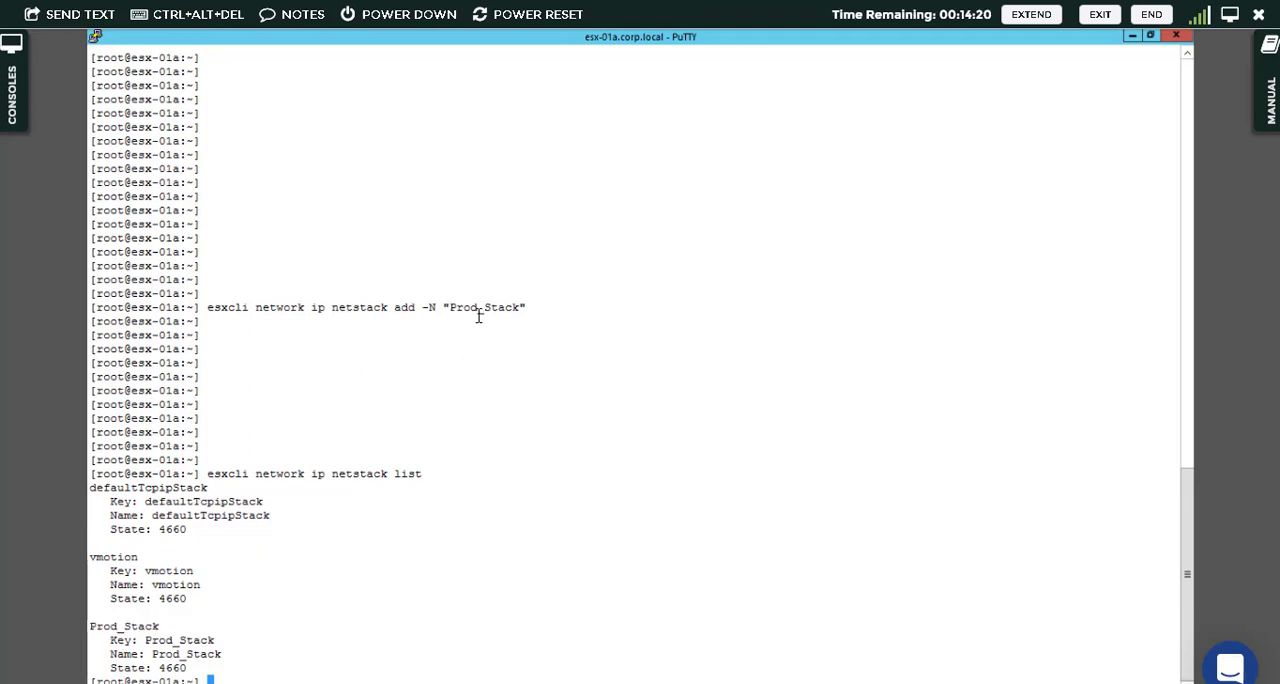
{"action": "mouse_move", "coordinate": [490, 574]}
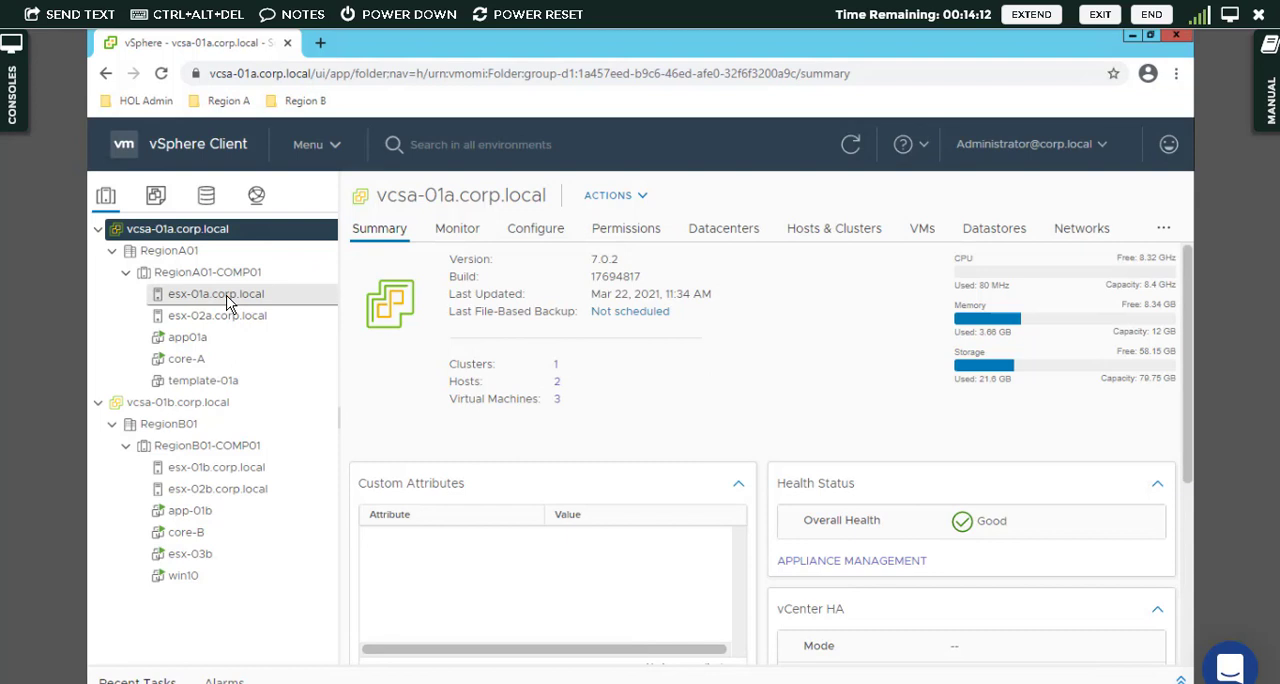
Show esx-01a.corp.local's Configure > Networking > TCP/IP configuration and select the Prod_Stack custom stack
{"action": "left_click", "coordinate": [216, 292]}
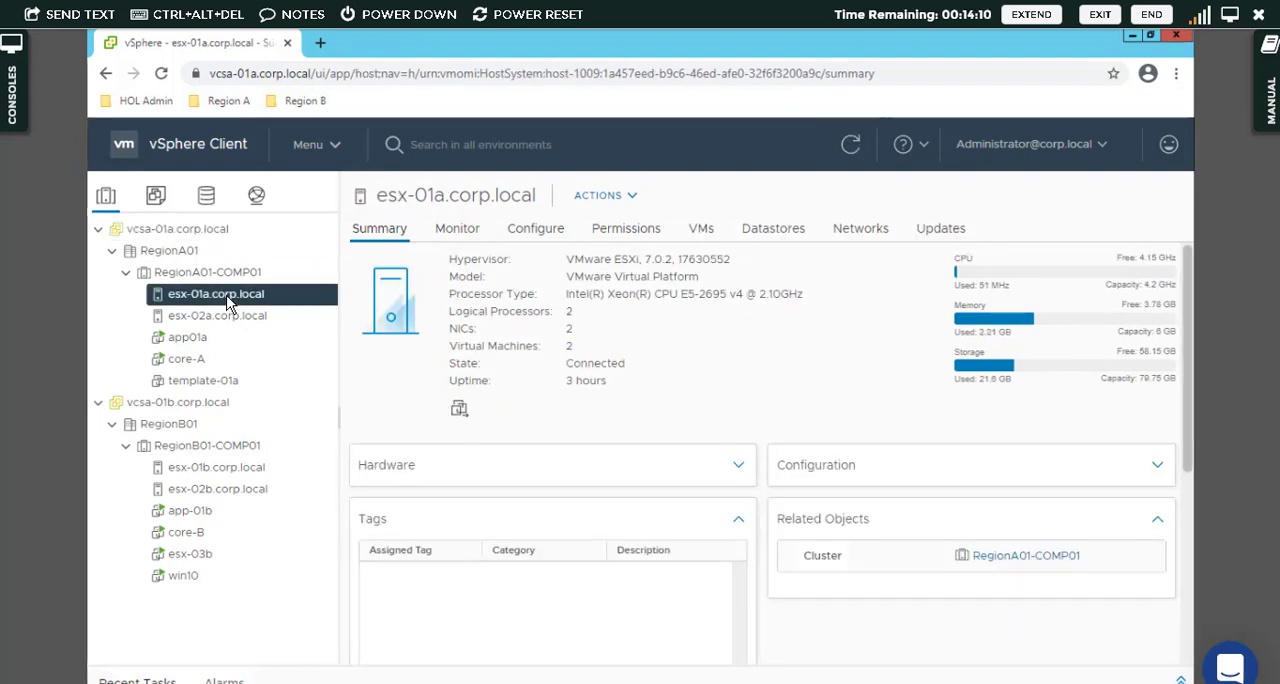
{"action": "left_click", "coordinate": [536, 228]}
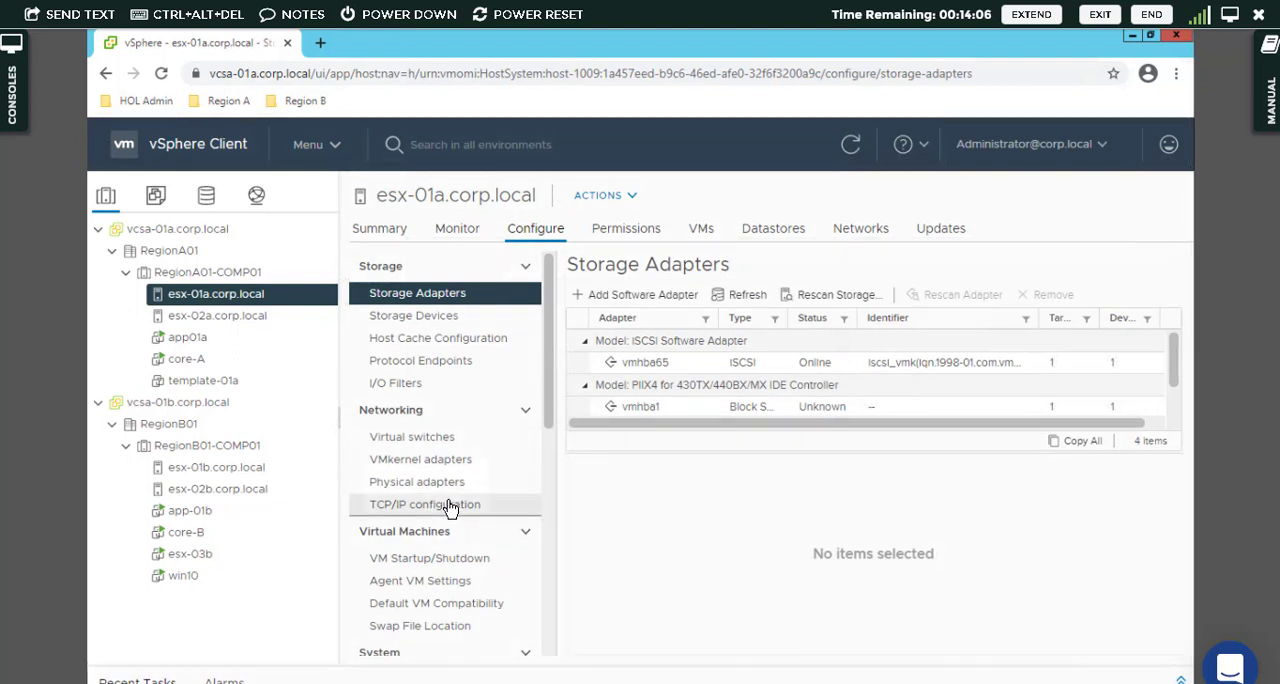
{"action": "left_click", "coordinate": [424, 504]}
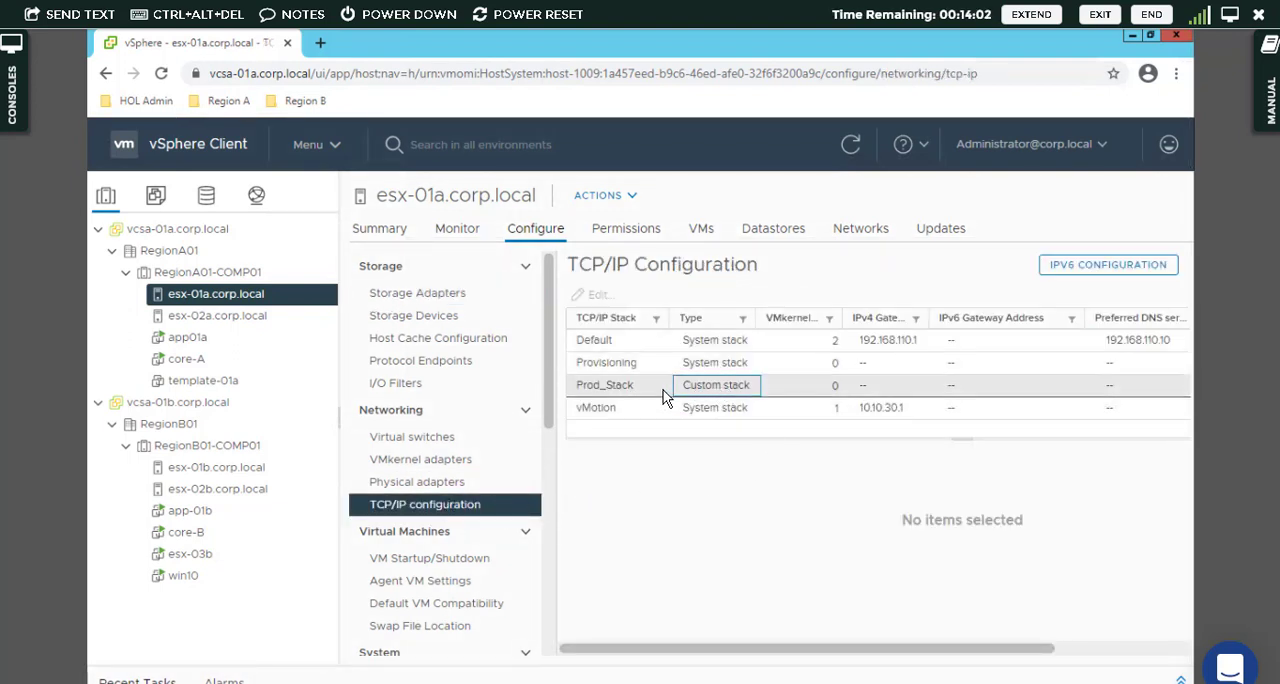
{"action": "left_click", "coordinate": [604, 384]}
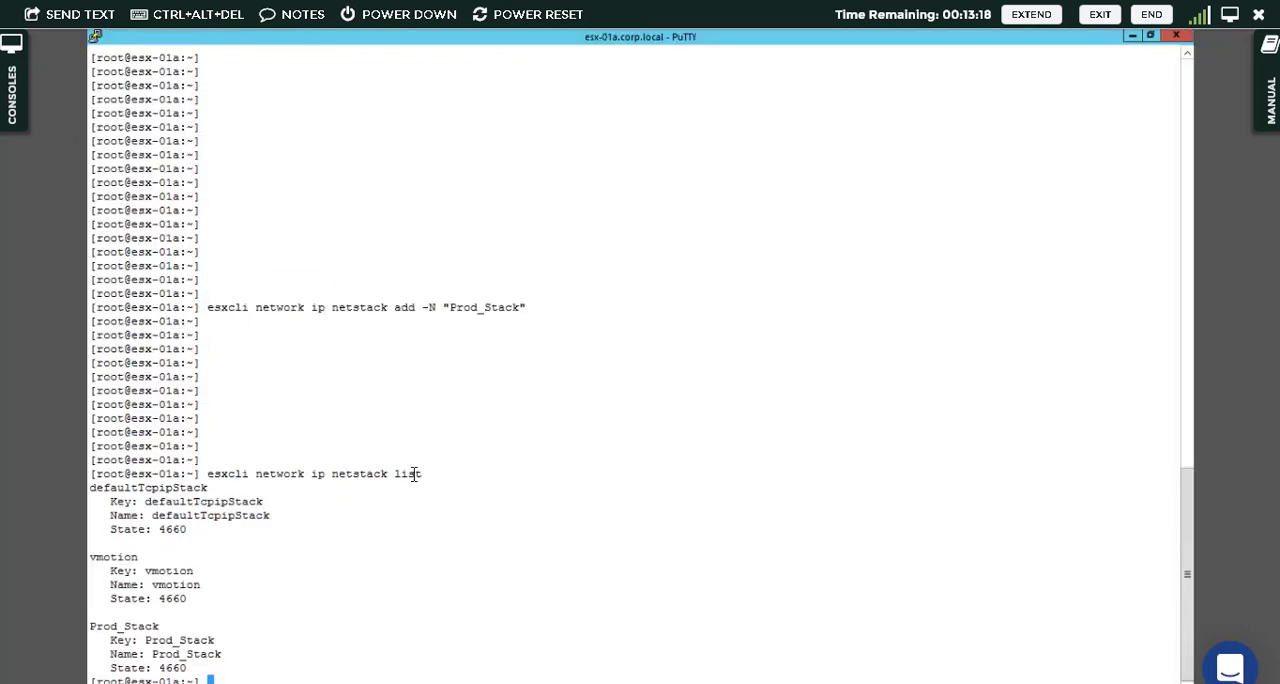
{"action": "mouse_move", "coordinate": [440, 356]}
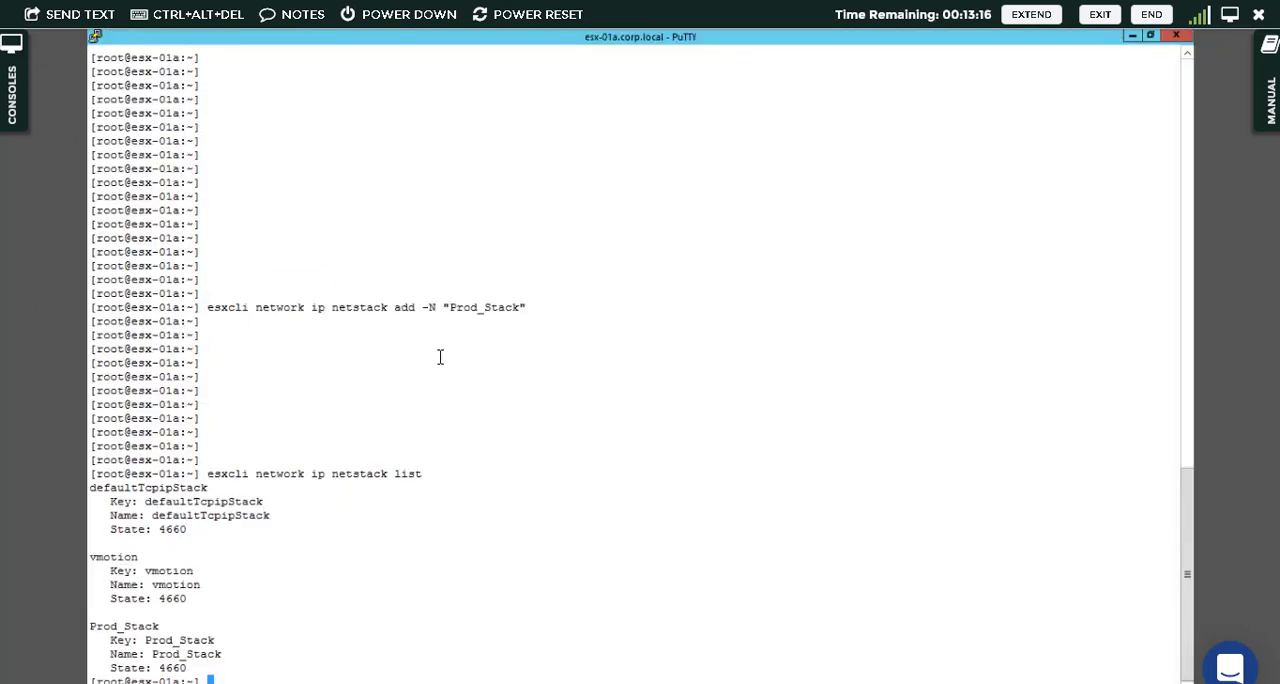
{"action": "mouse_move", "coordinate": [1056, 96]}
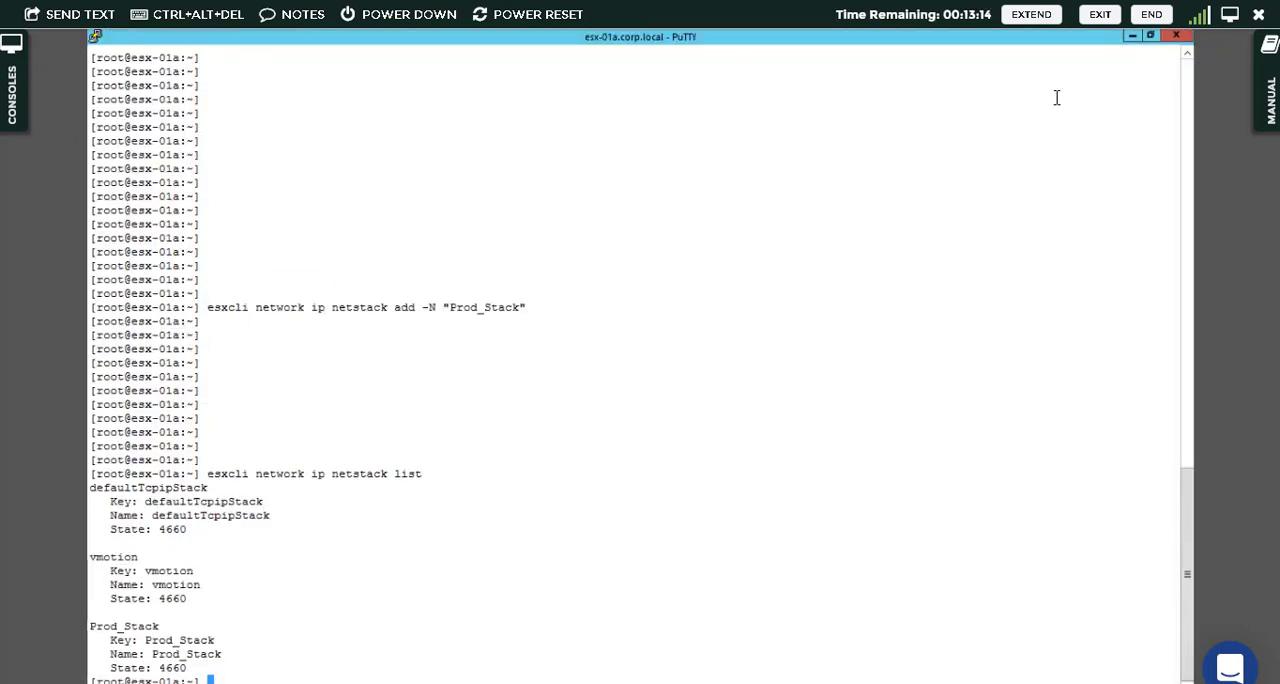